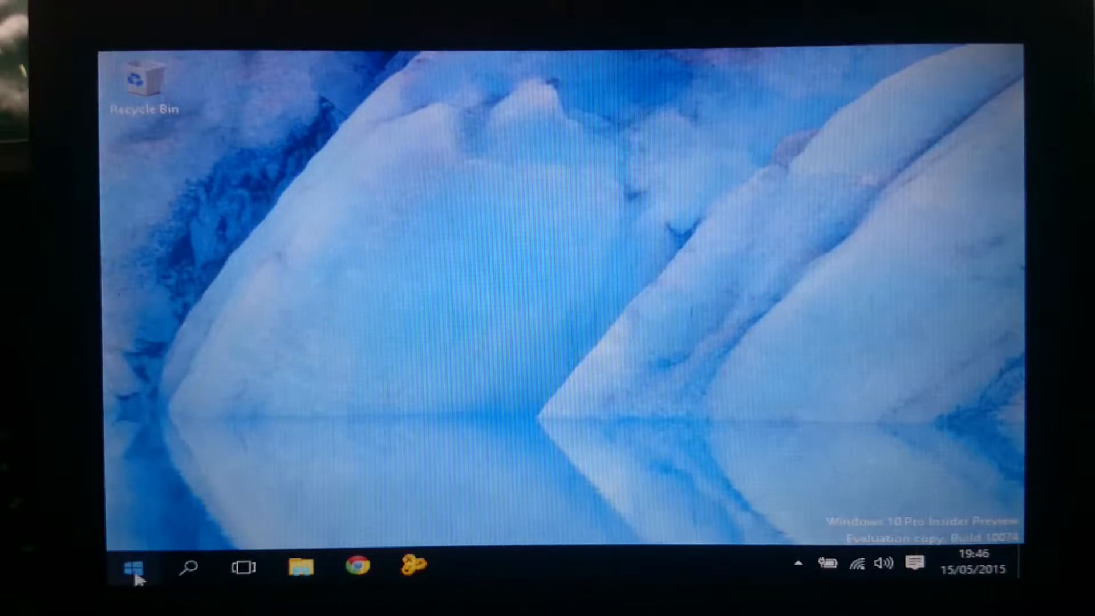
- Bring up the Start menu and its web and Windows search field from the taskbar
click(133, 565)
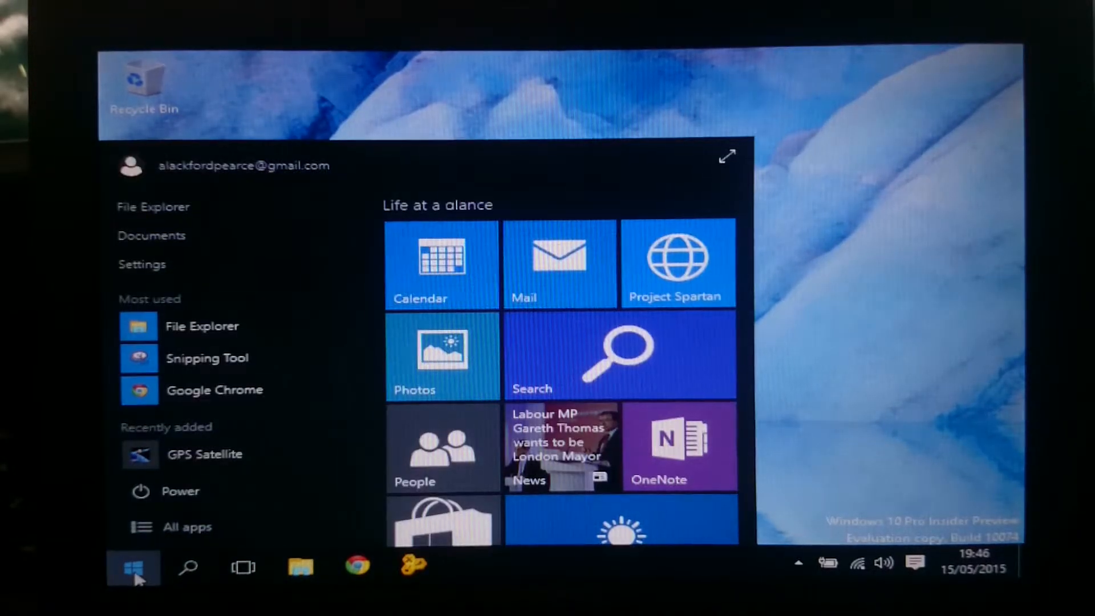
click(187, 566)
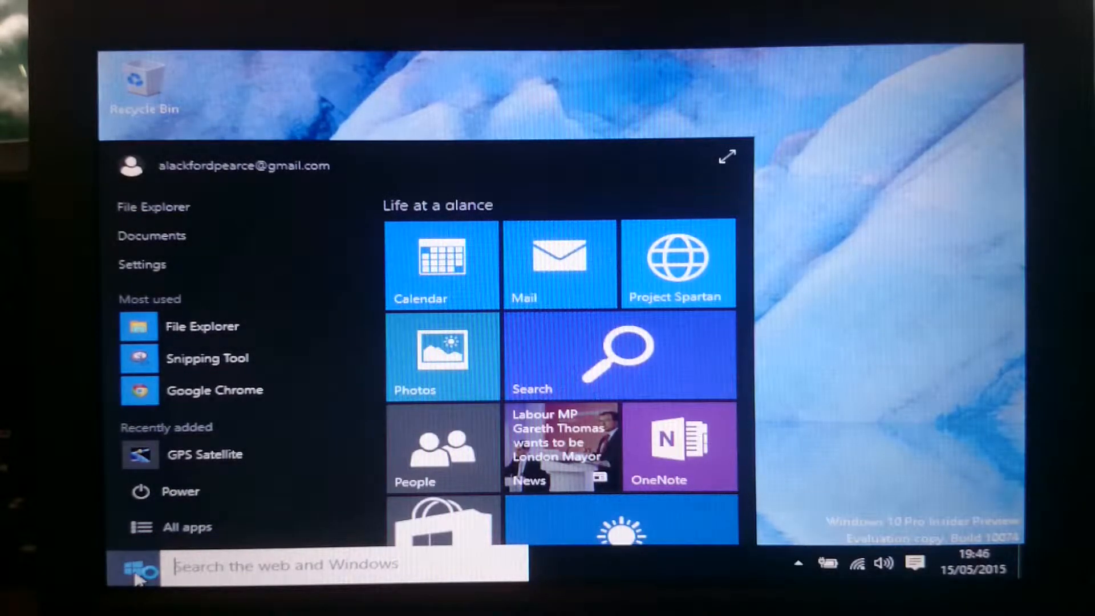
mouse_move(143, 264)
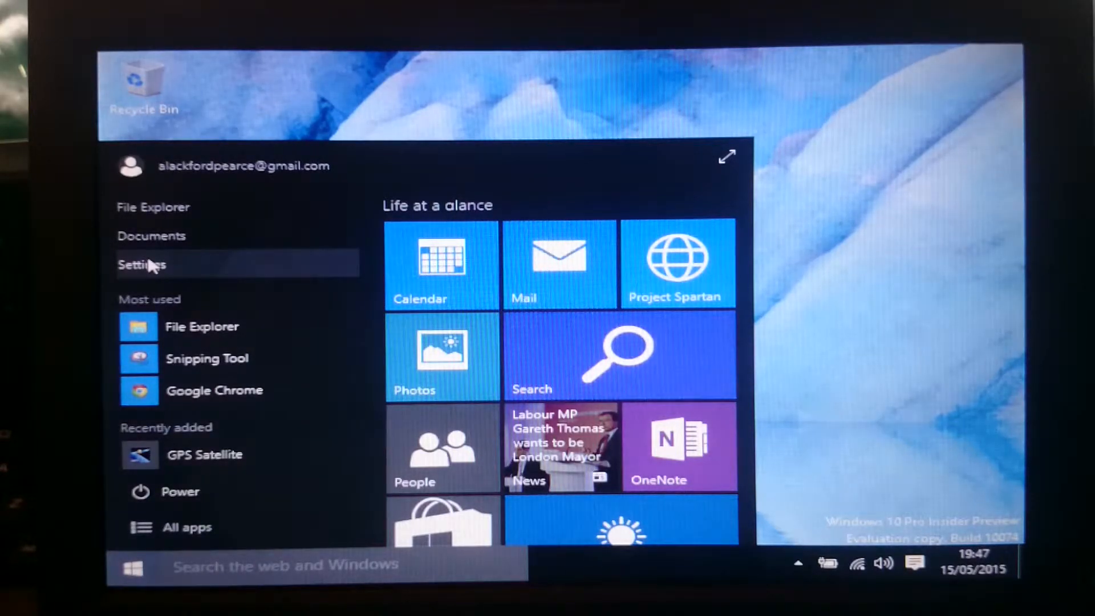
mouse_move(213, 555)
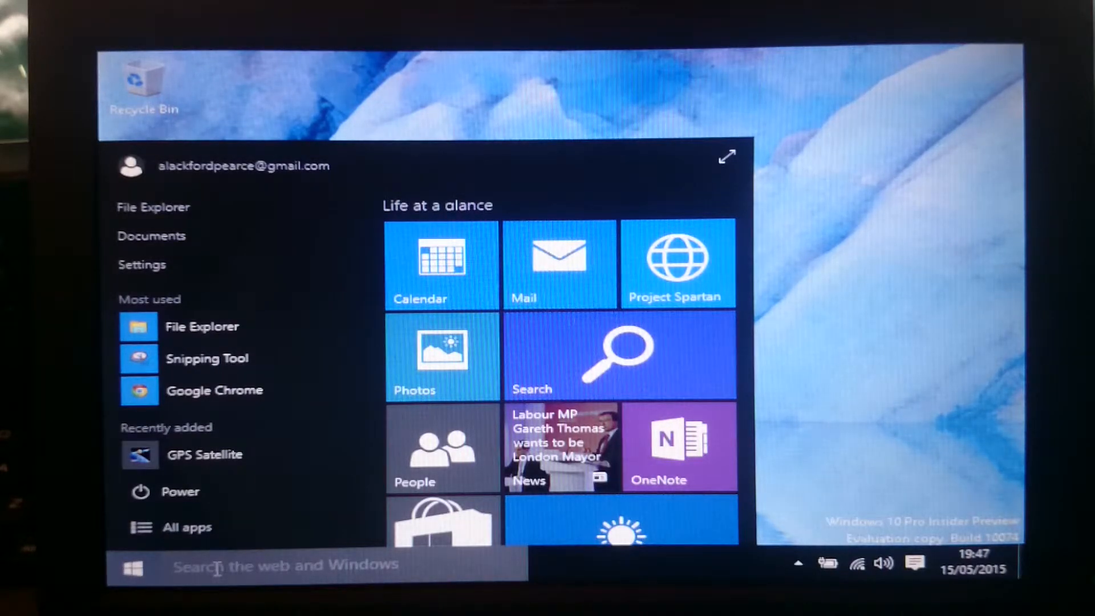
- Search for a partial 'control p' style query to preview Control Panel results
click(132, 564)
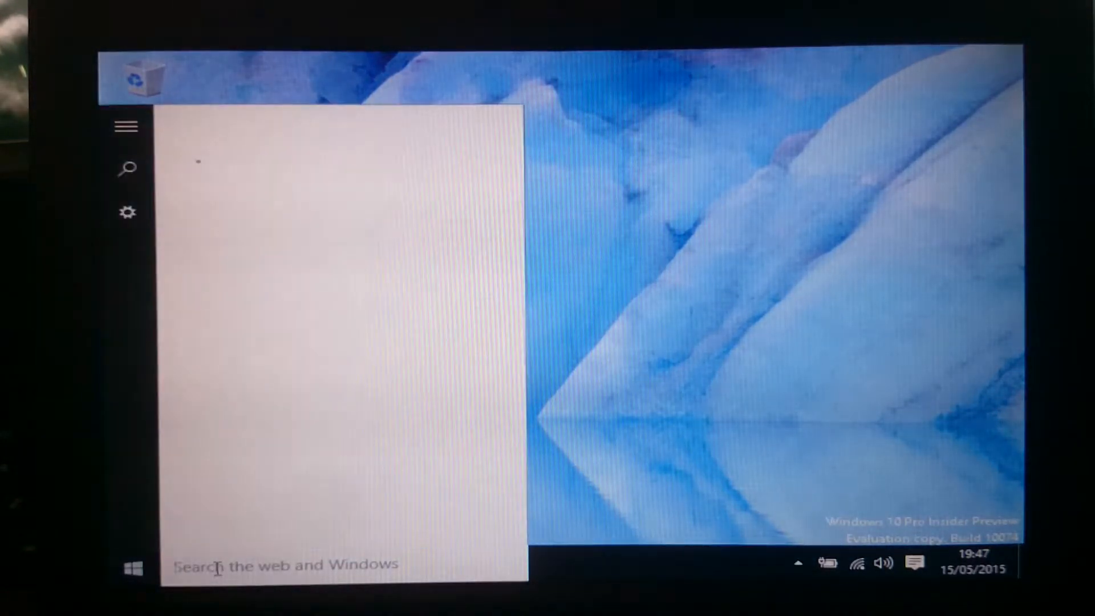
text(co)
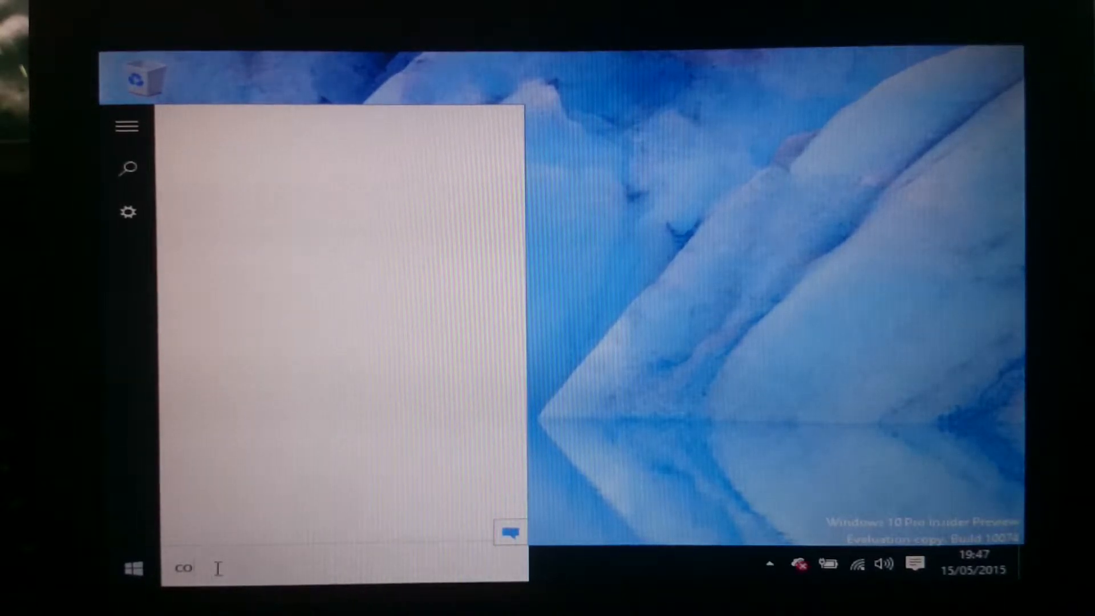
text(co)
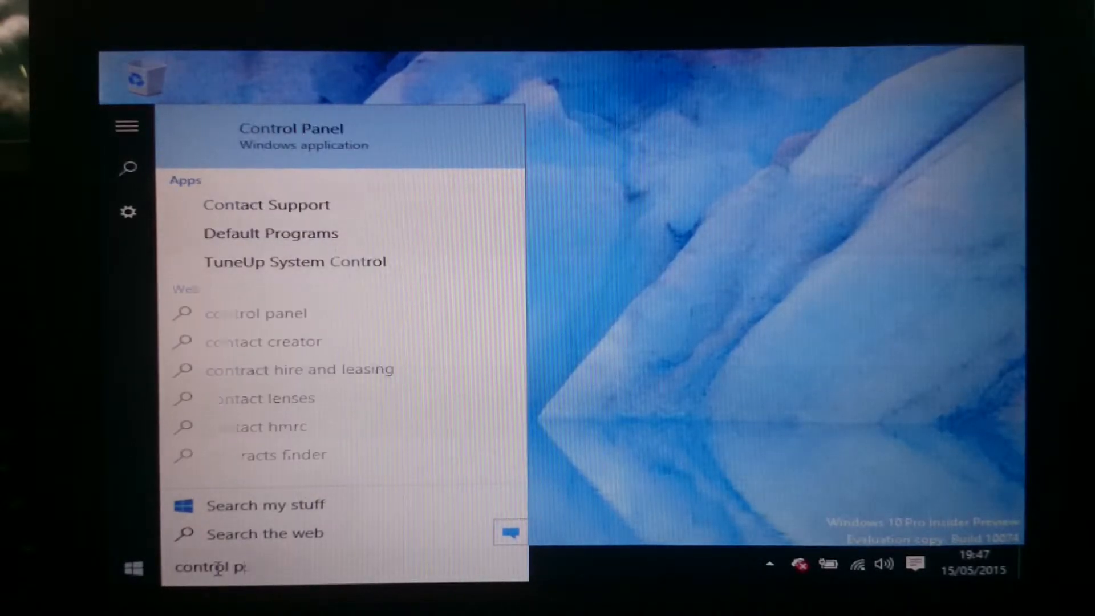
text(ane)
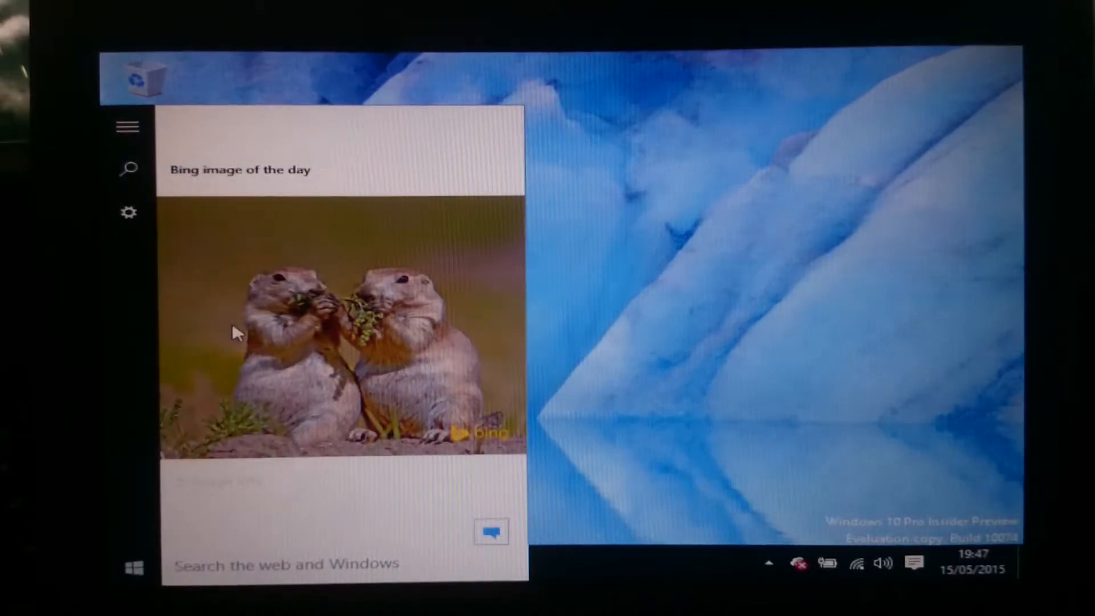
- Enter 'control panel' in the search box, then dismiss search back to the desktop
text(control panel)
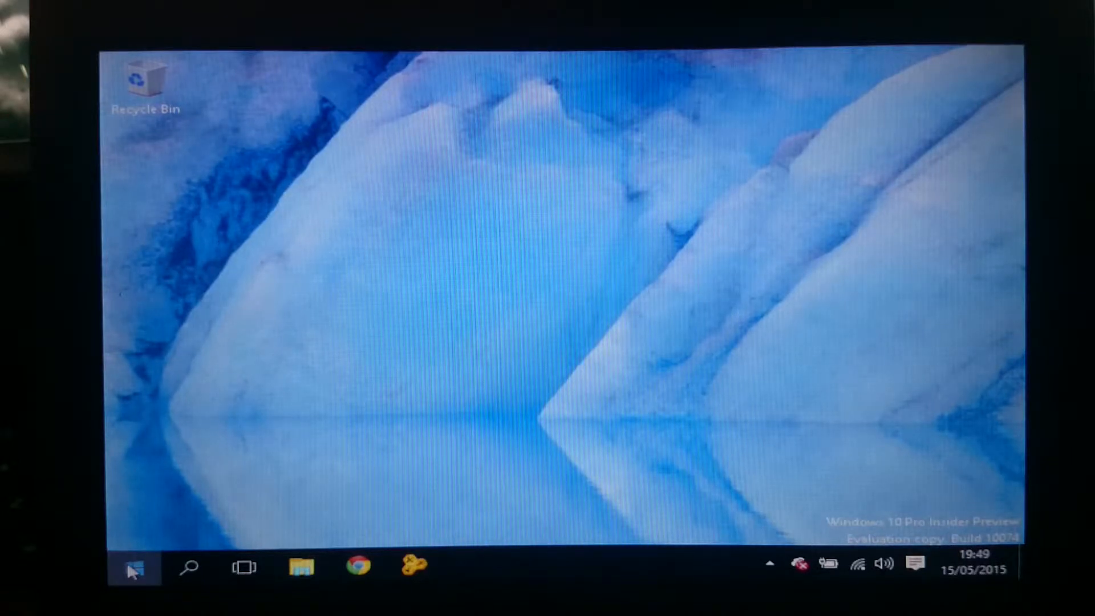
mouse_move(182, 522)
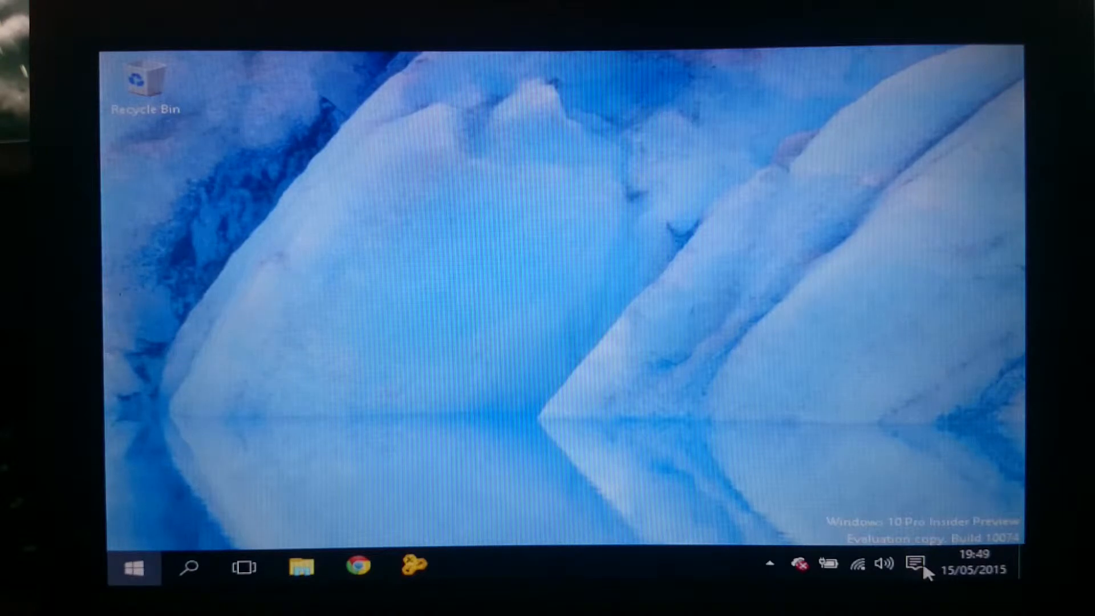
- Show the Action Center notifications panel from the system tray icon
click(916, 563)
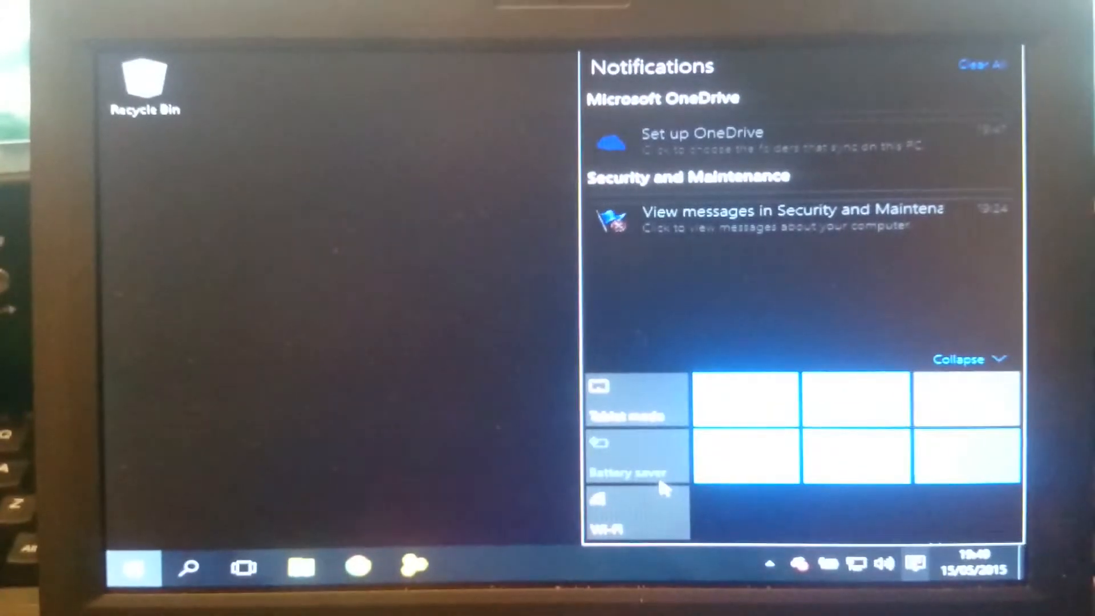
- Dismiss the Action Center by clicking outside it, returning to the desktop
click(637, 514)
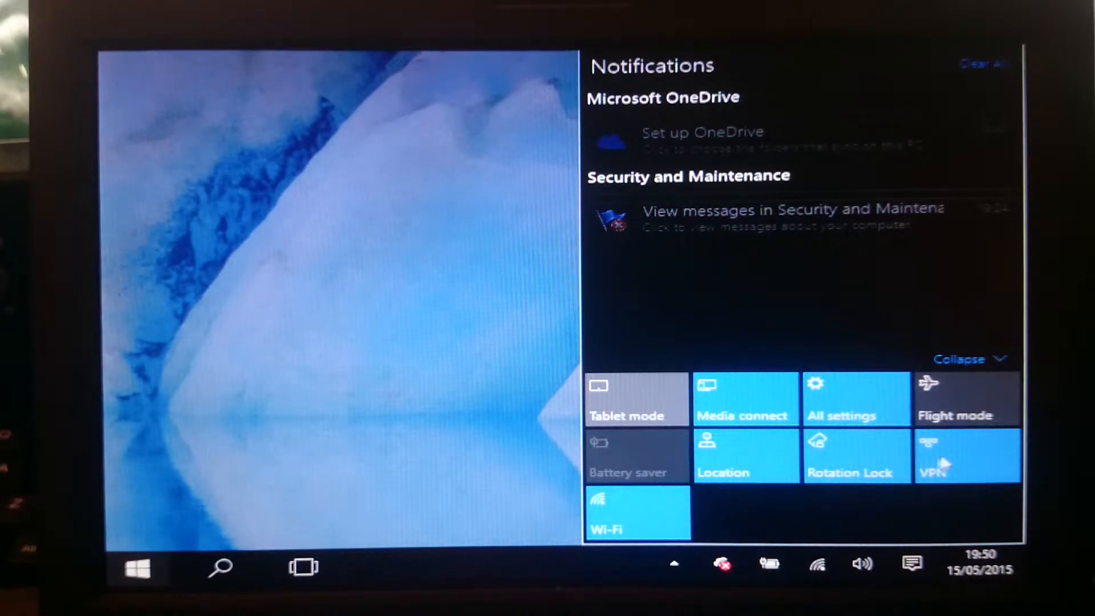
mouse_move(956, 457)
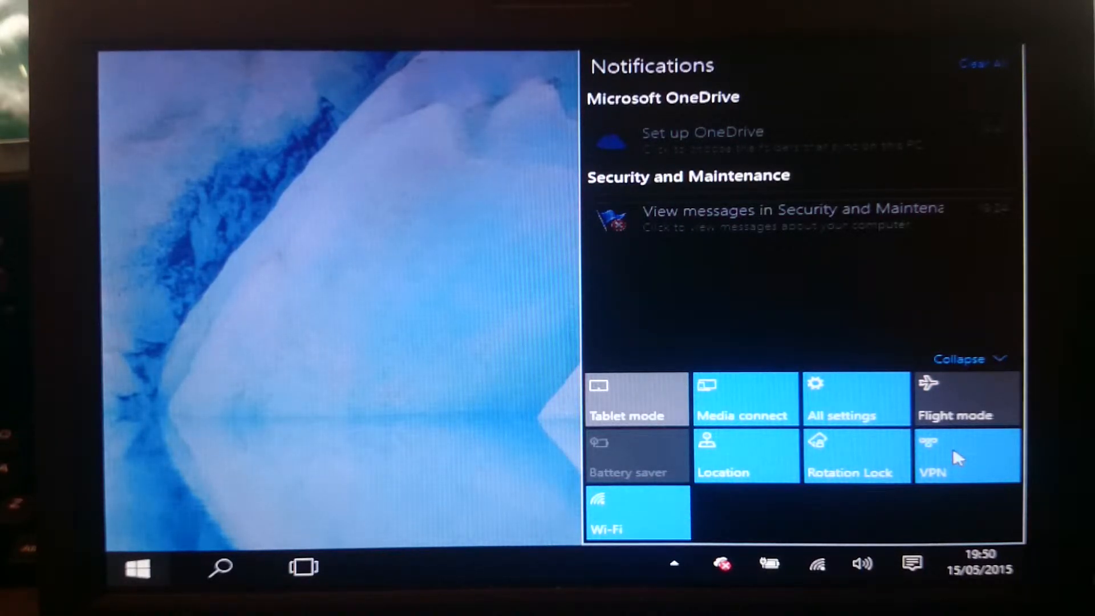
mouse_move(719, 485)
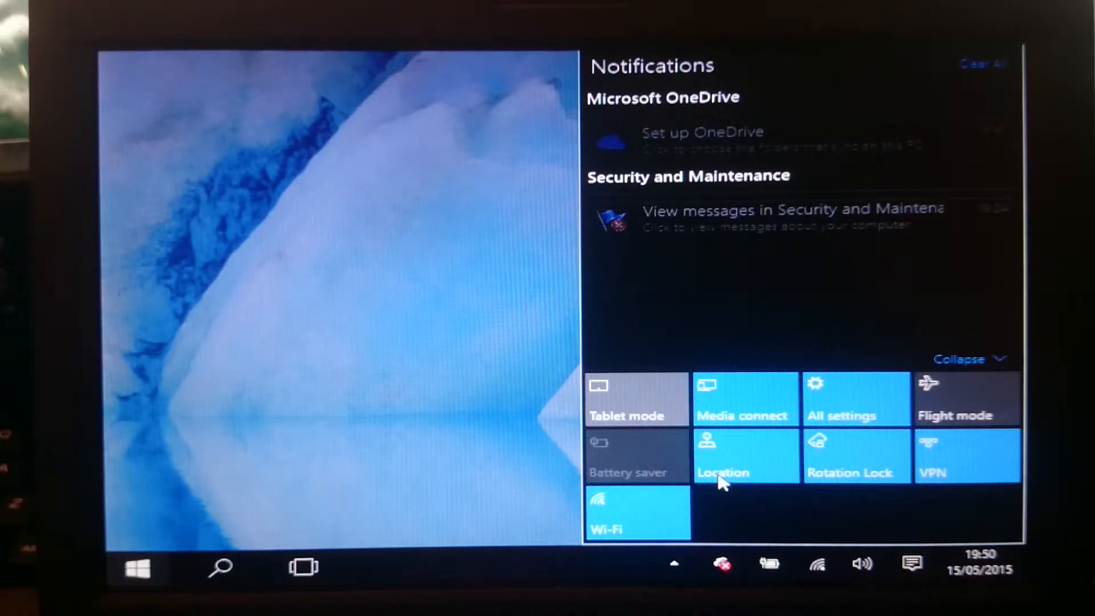
mouse_move(746, 485)
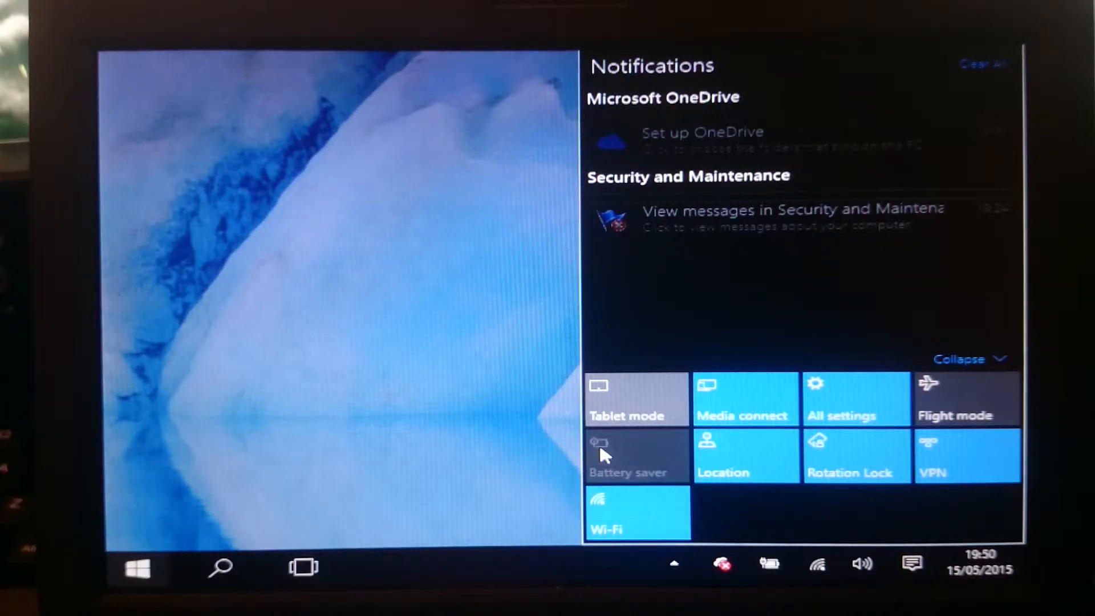
mouse_move(789, 404)
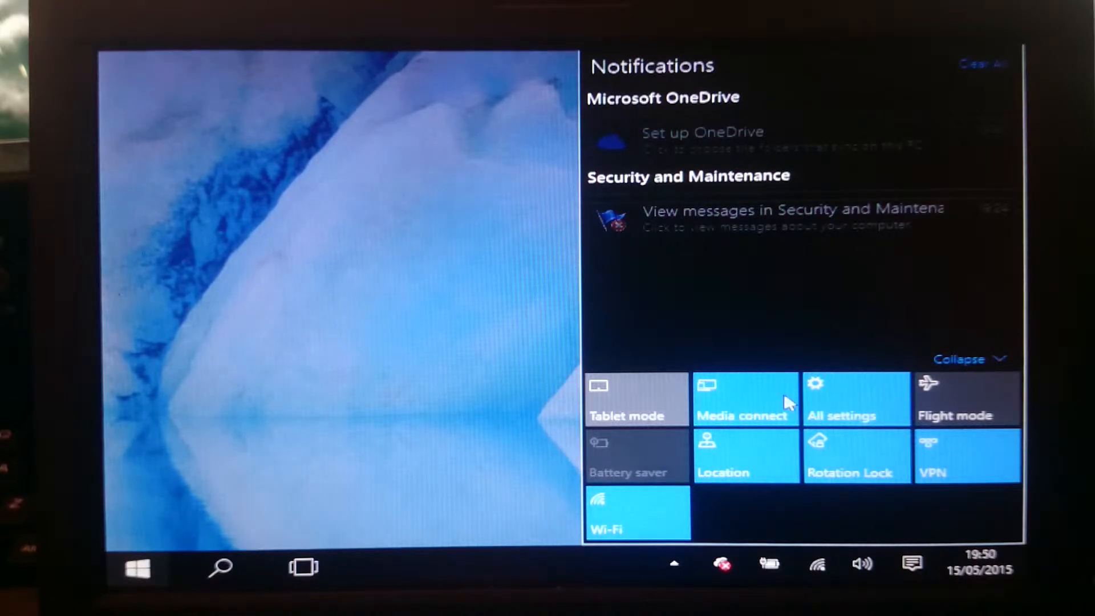
mouse_move(379, 322)
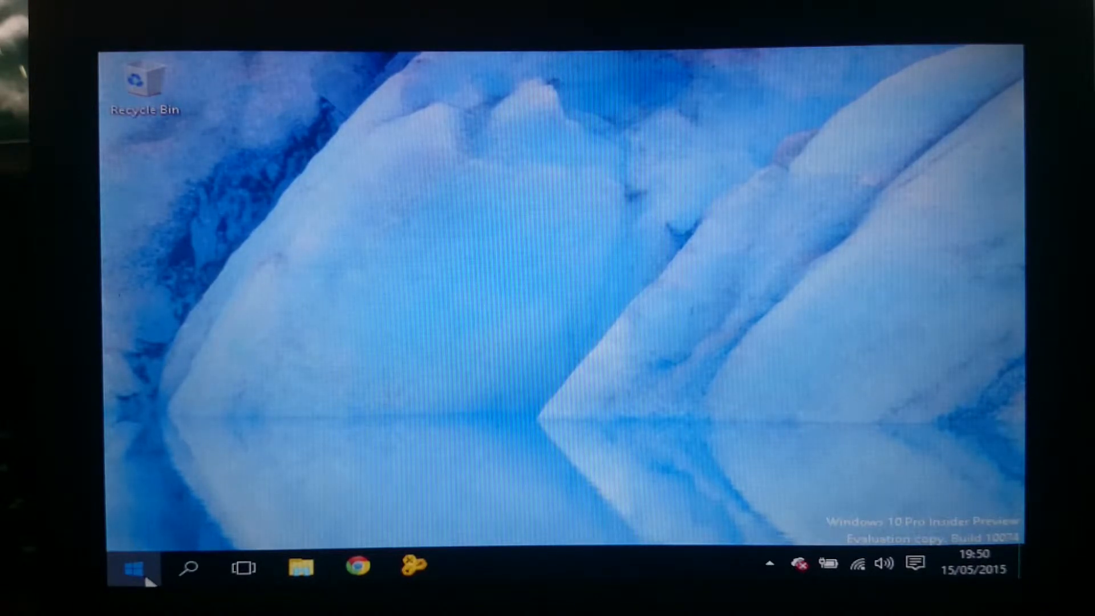
- Launch Store (Beta) from its tile further down the Start menu
click(132, 566)
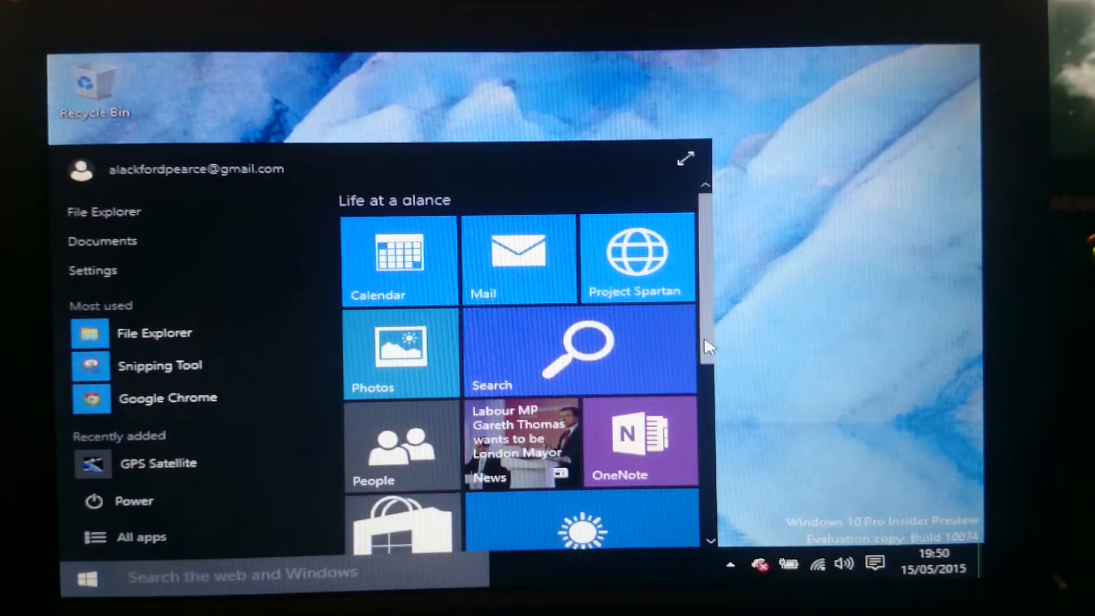
scroll(down, 3)
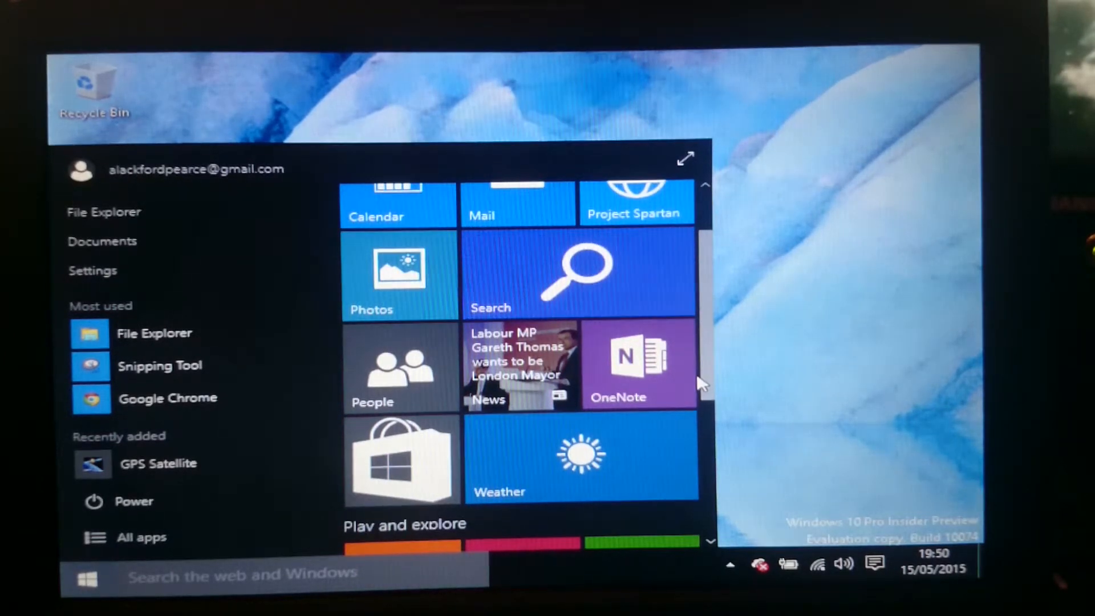
scroll(down, 3)
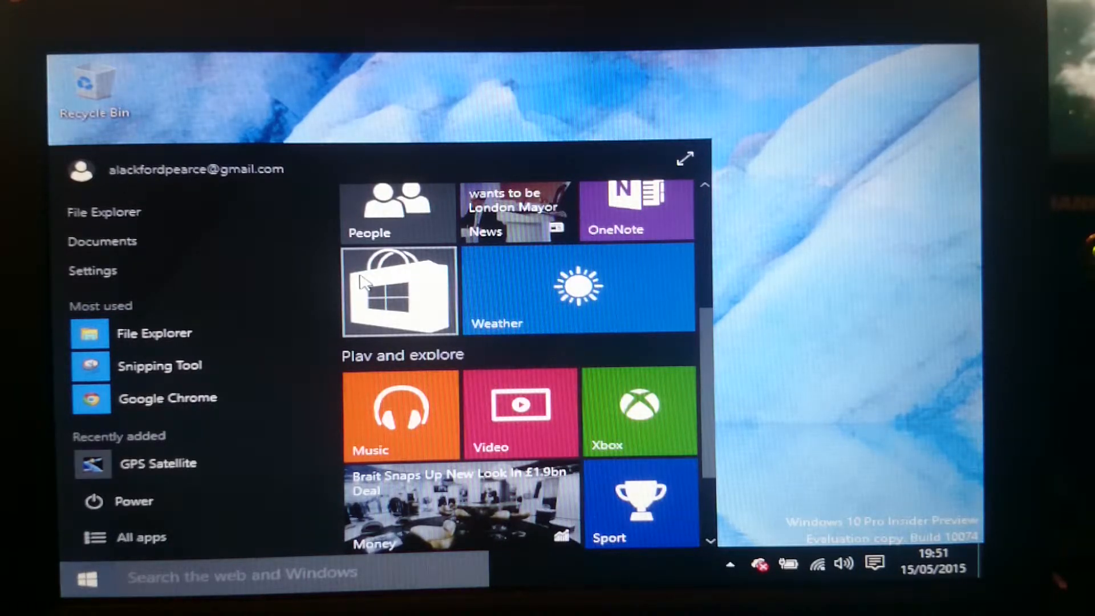
click(399, 290)
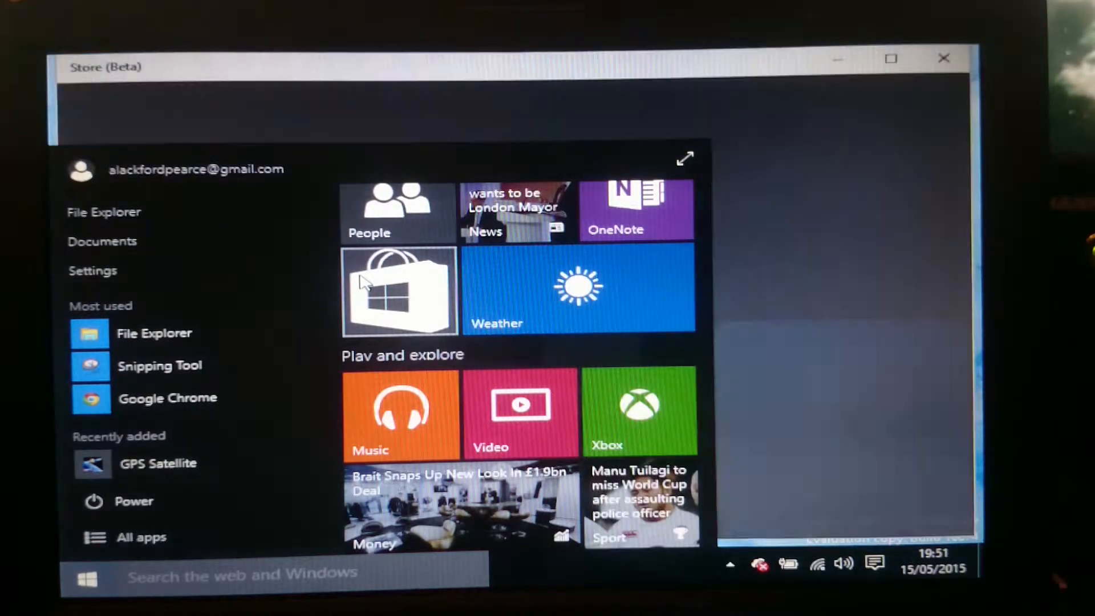
click(398, 290)
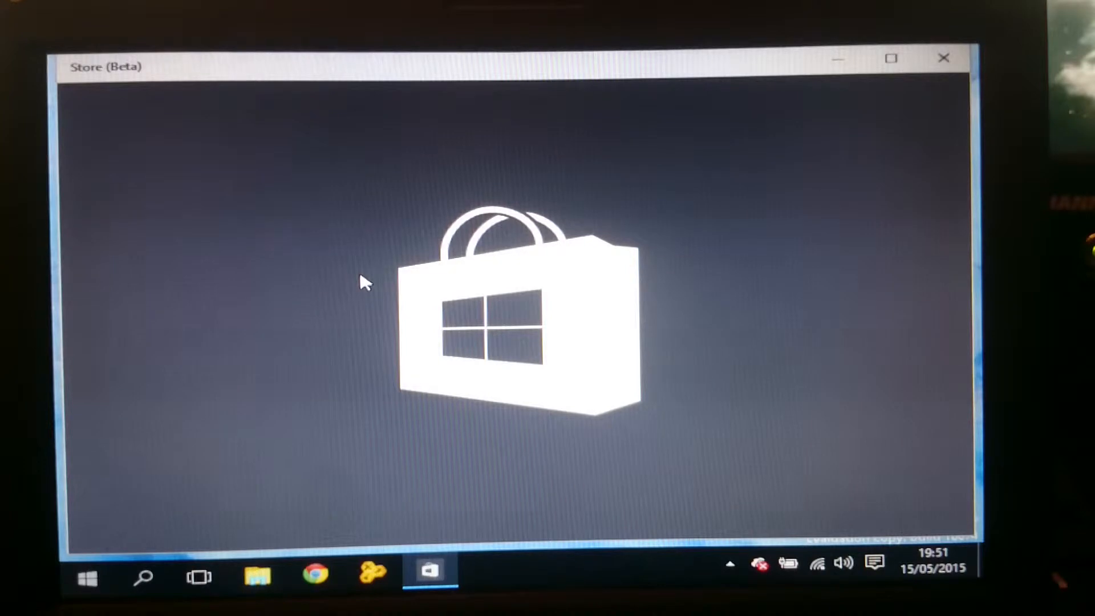
- Close the Store (Beta) window with its X button to return to the desktop
click(943, 58)
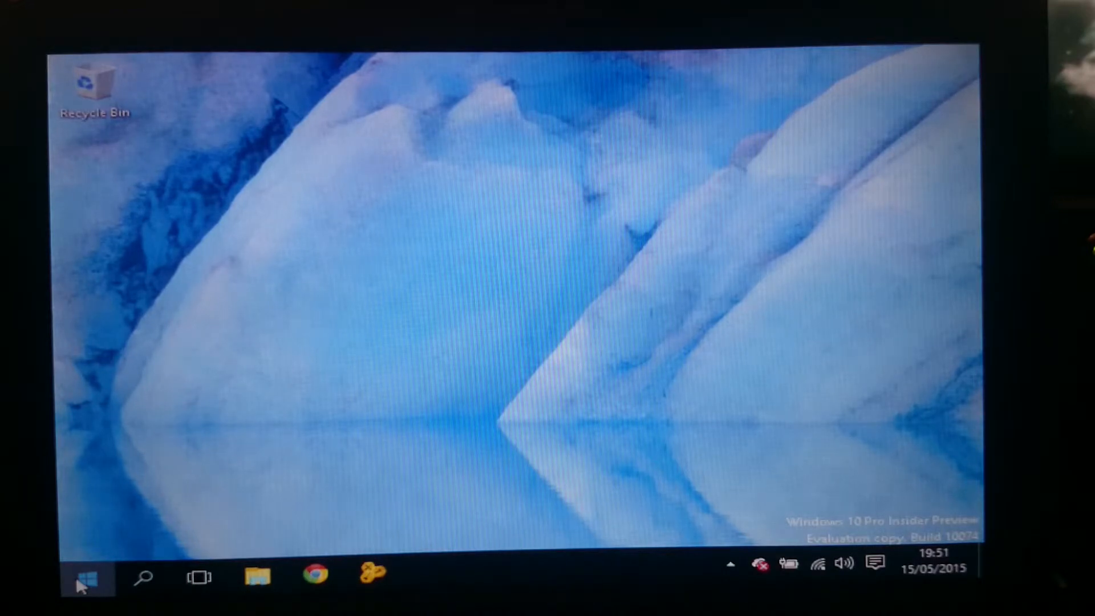
- Relaunch Store (Beta) from the Start menu and close its window again
click(84, 578)
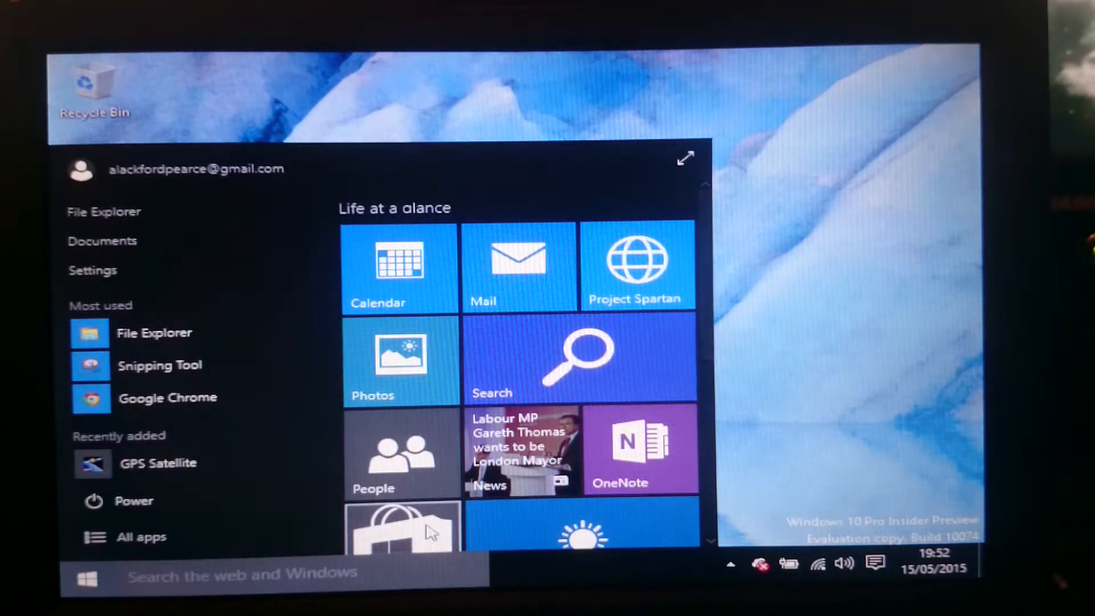
click(401, 527)
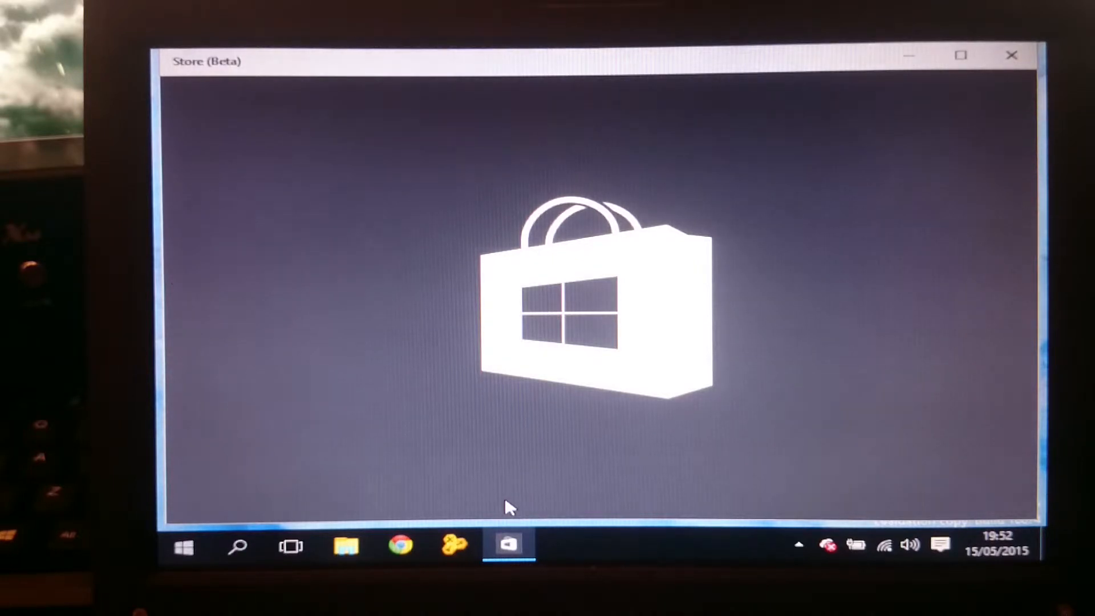
click(1010, 56)
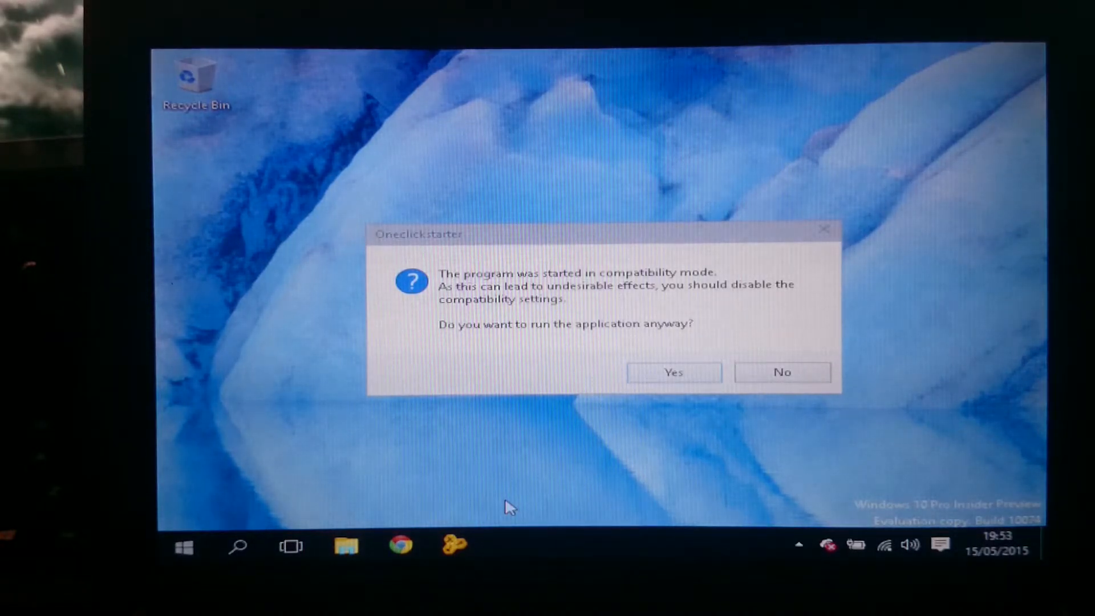
mouse_move(669, 392)
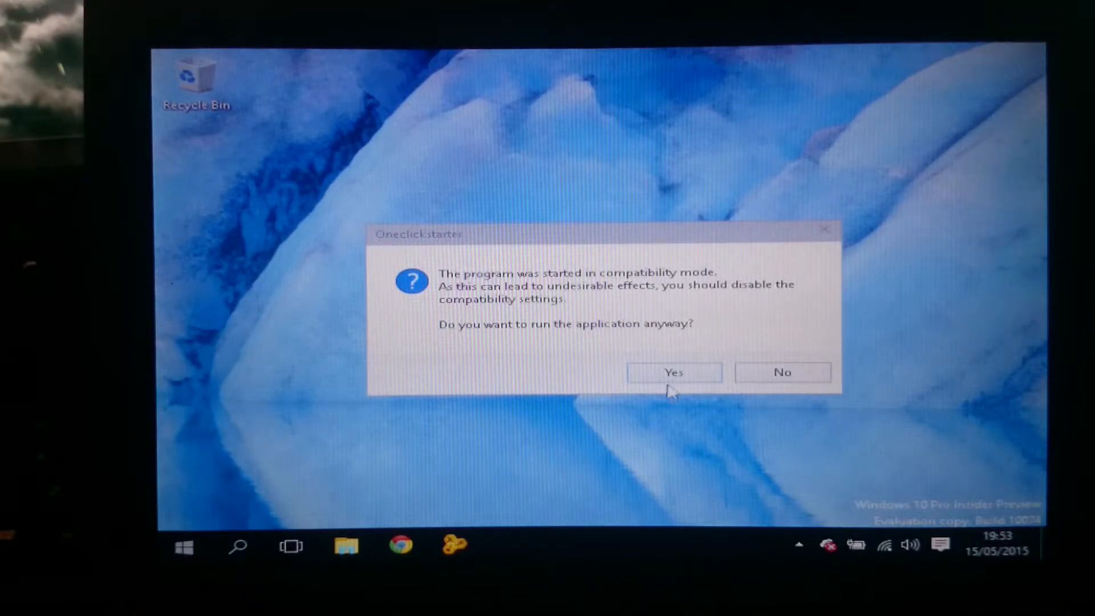
- Choose Yes on the Oneclick starter compatibility-mode prompt to run it anyway
click(672, 371)
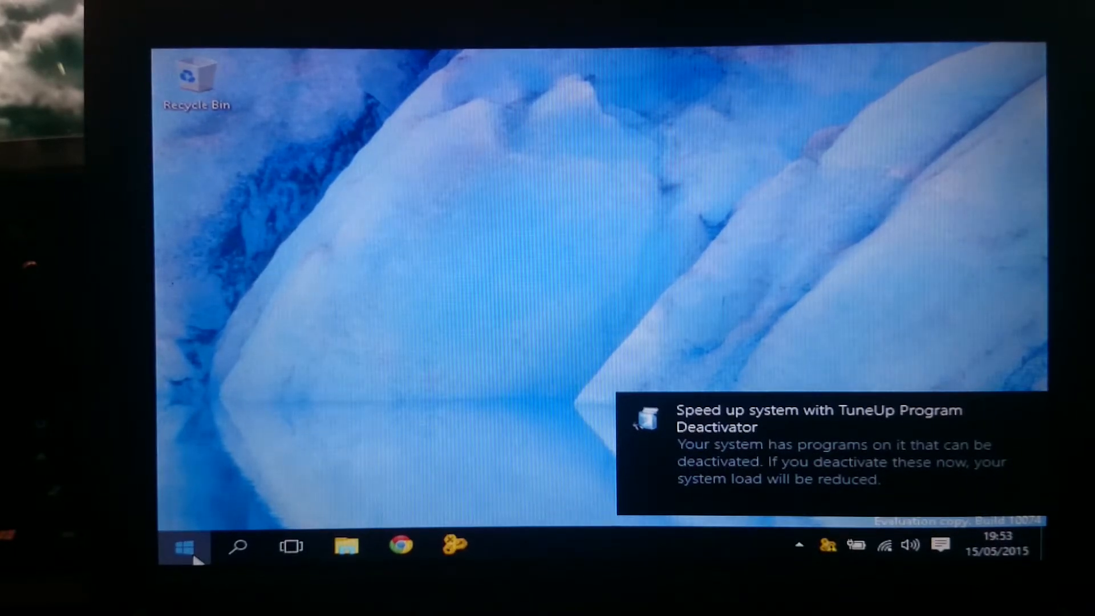
- Open the Documents folder in File Explorer from the Start menu's left column
click(184, 545)
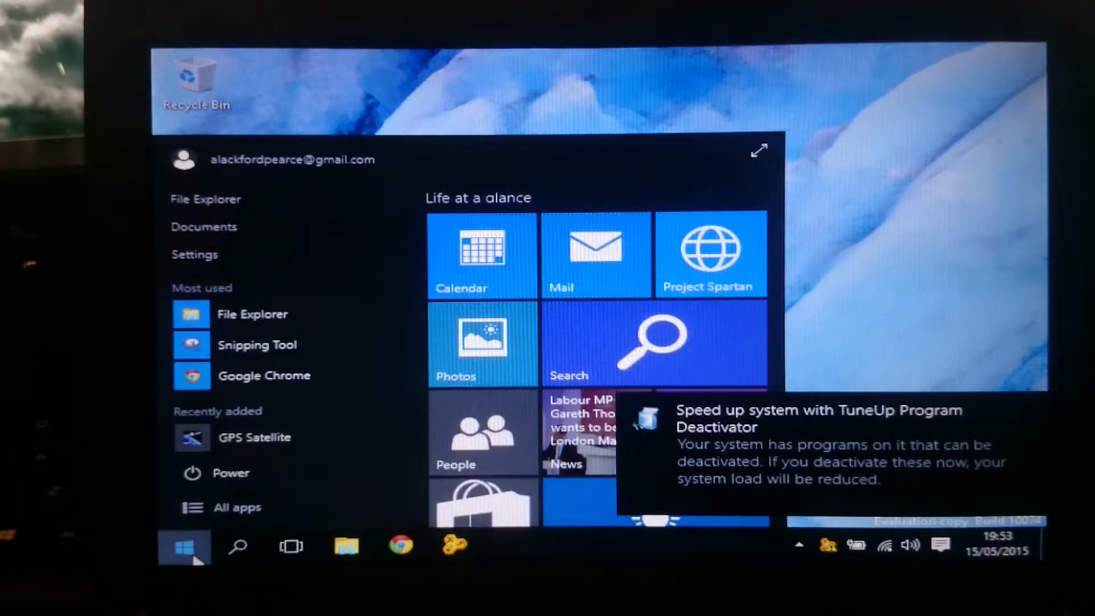
click(237, 545)
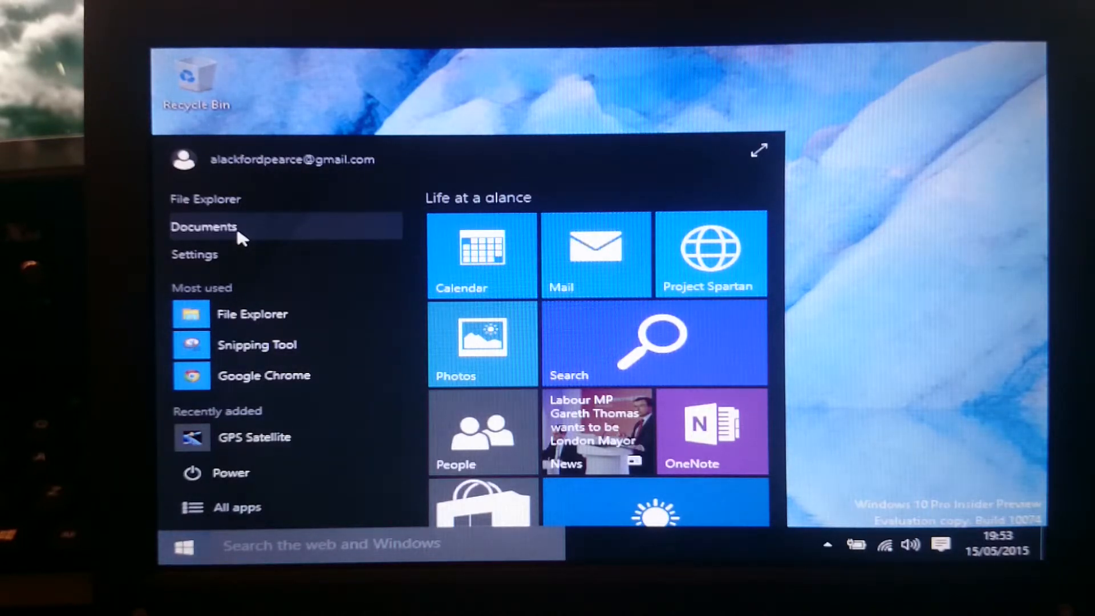
click(183, 547)
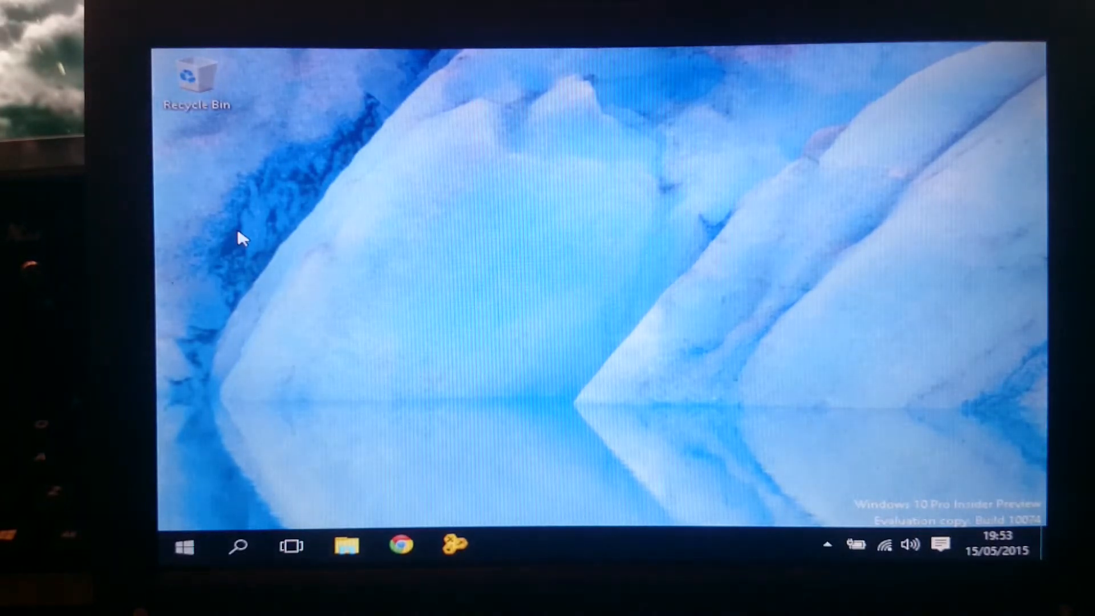
click(346, 544)
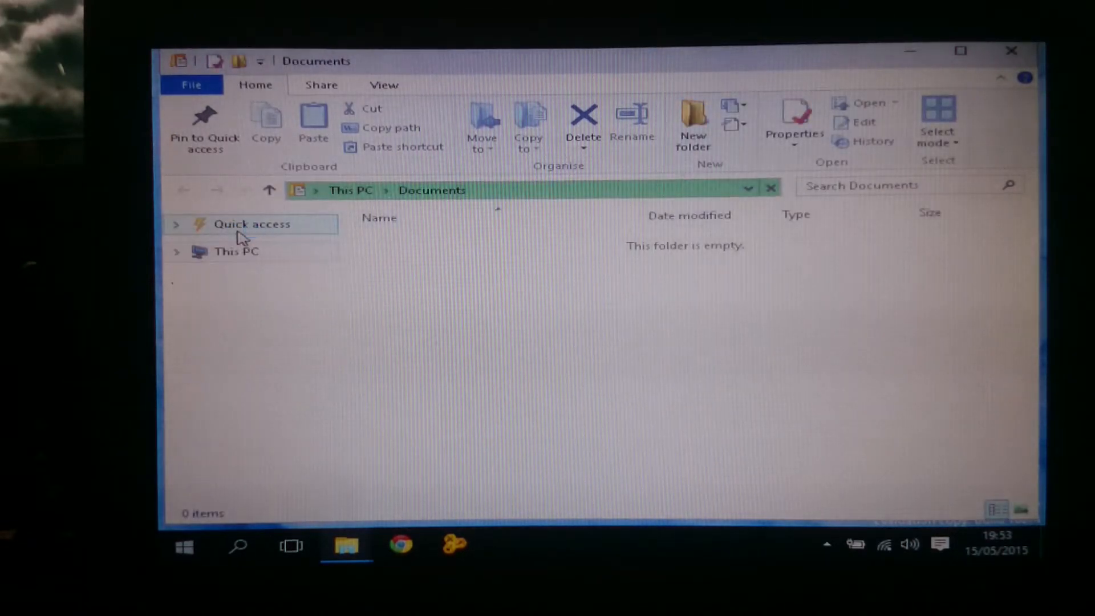
- Expand Quick access, browse to This PC, and reopen the empty Documents folder
click(177, 223)
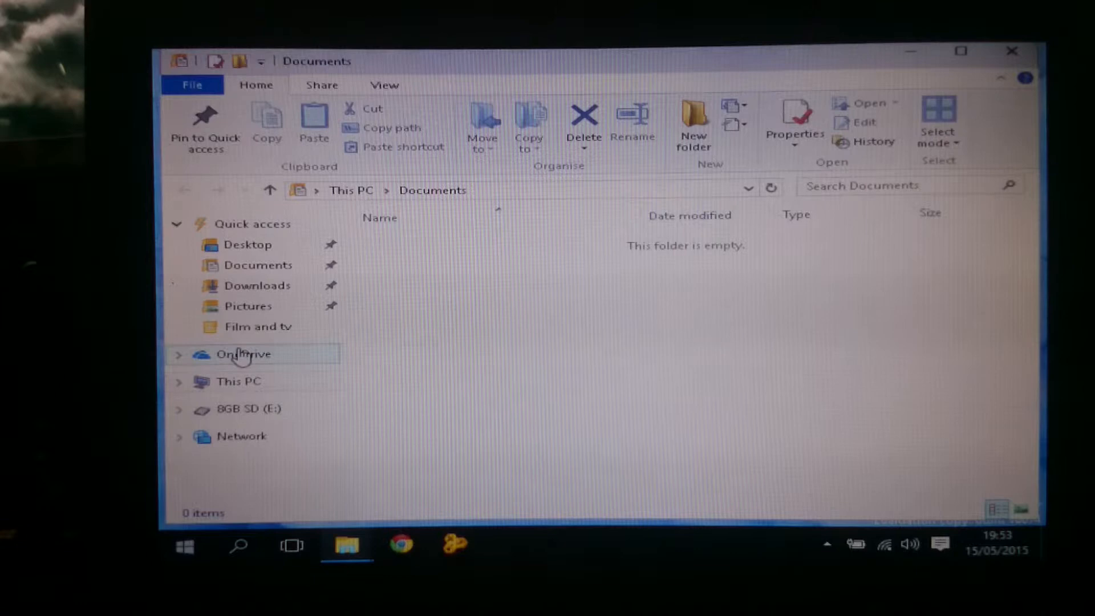
mouse_move(248, 382)
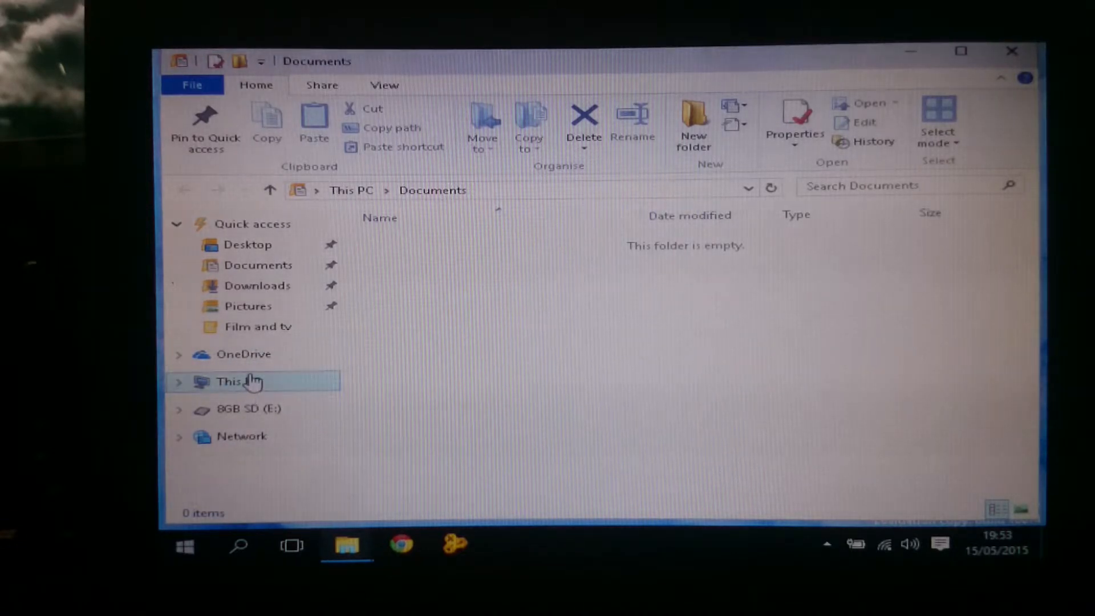
click(230, 381)
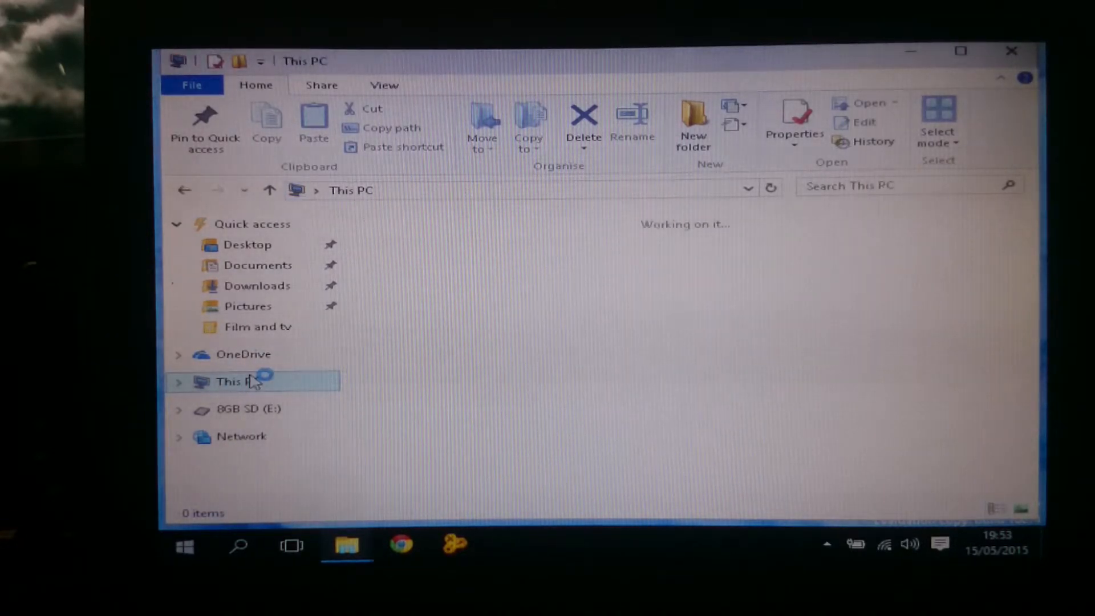
click(232, 382)
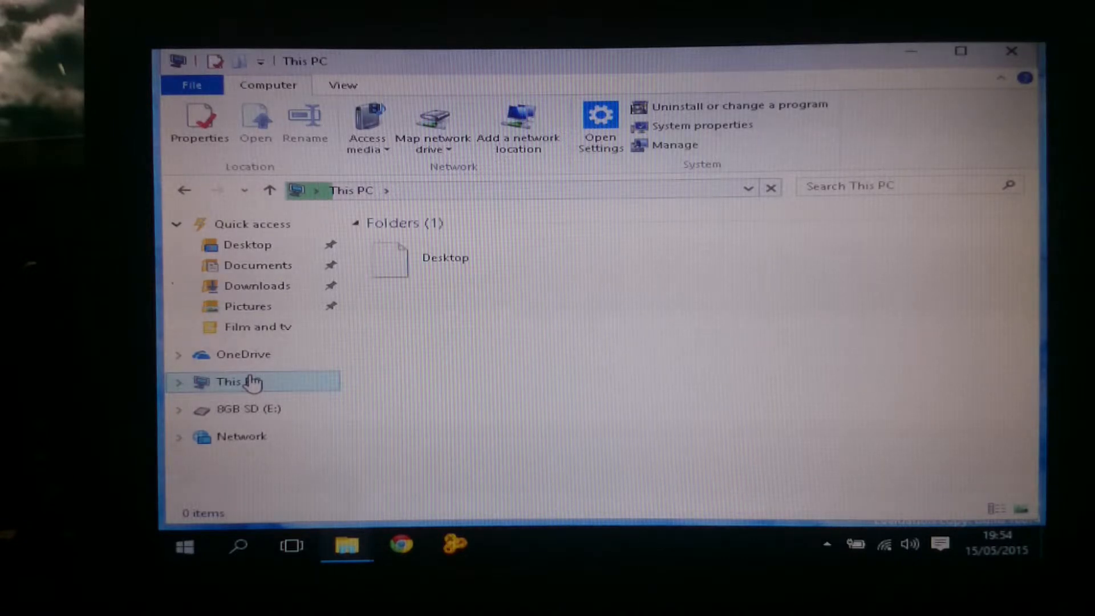
click(233, 382)
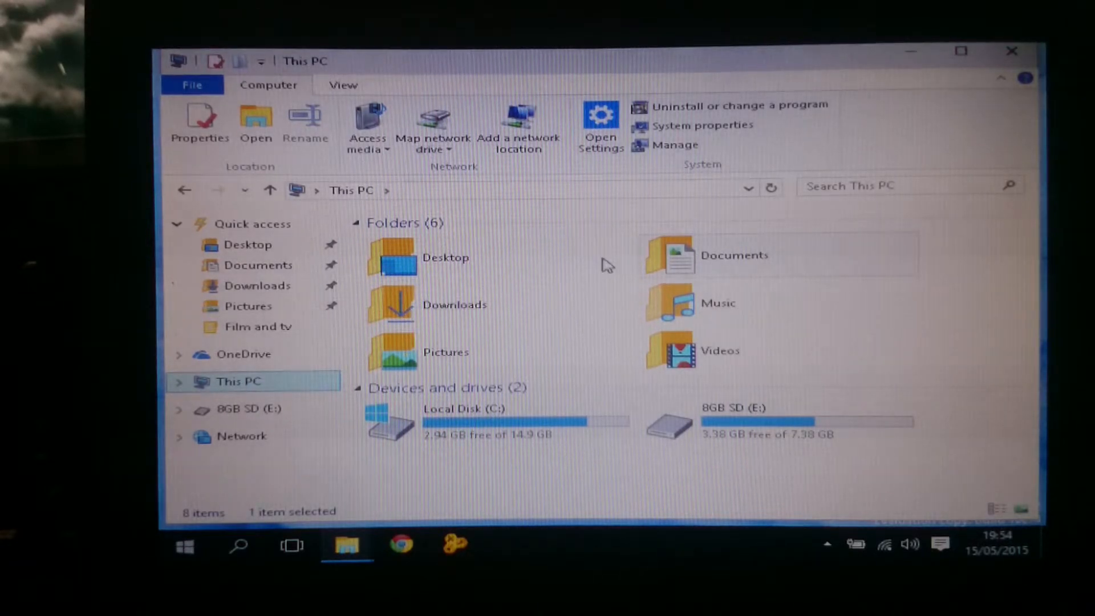
click(733, 255)
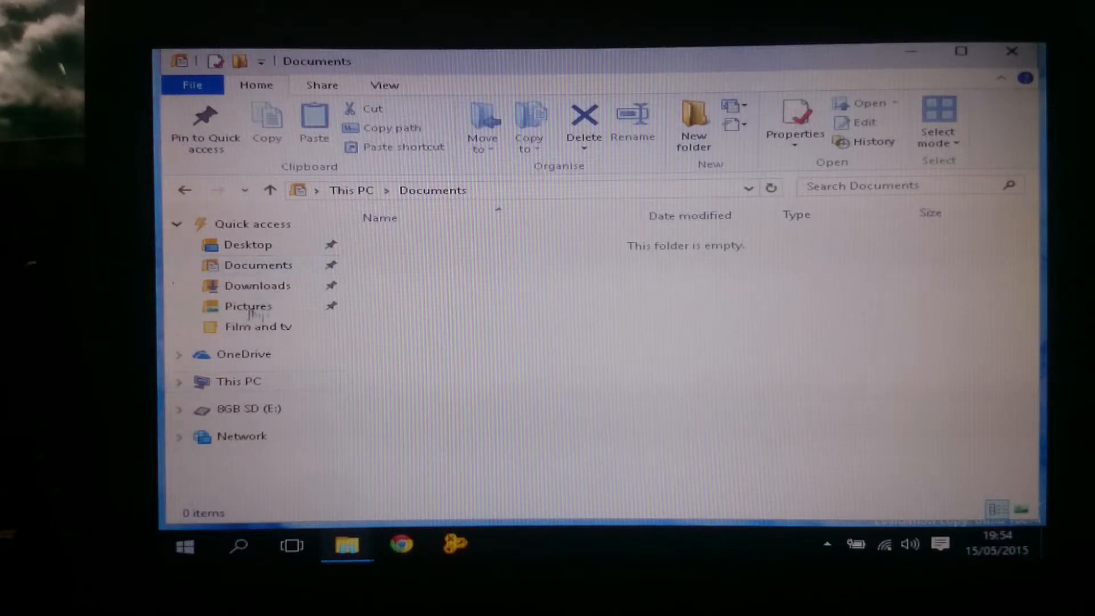
- Show the Pictures folder with Camera Roll, Feedback and Saved Pictures, selecting Camera Roll
click(248, 305)
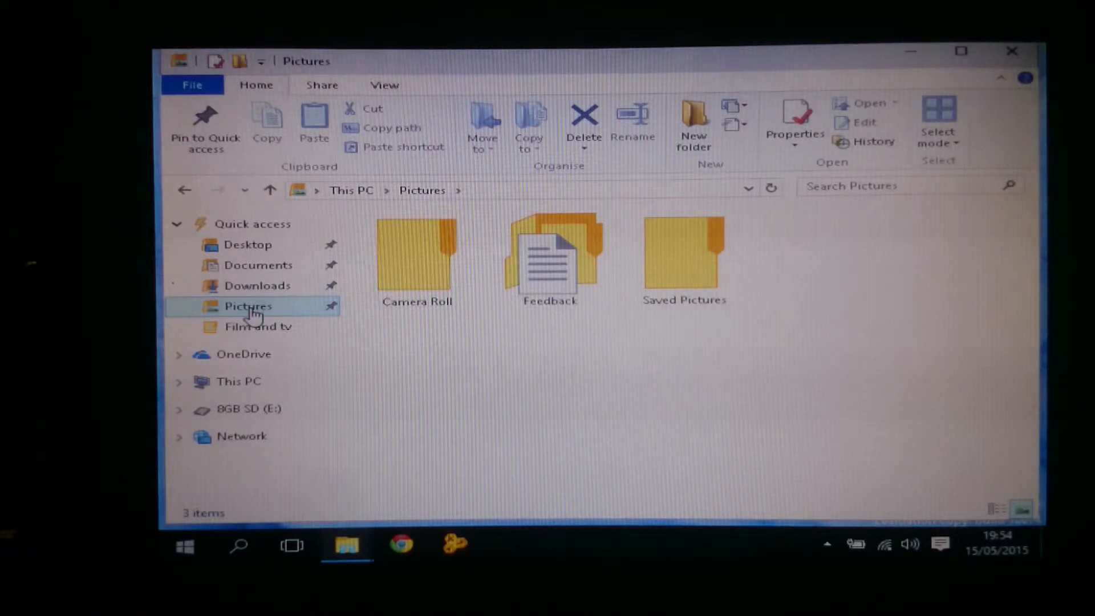
click(416, 259)
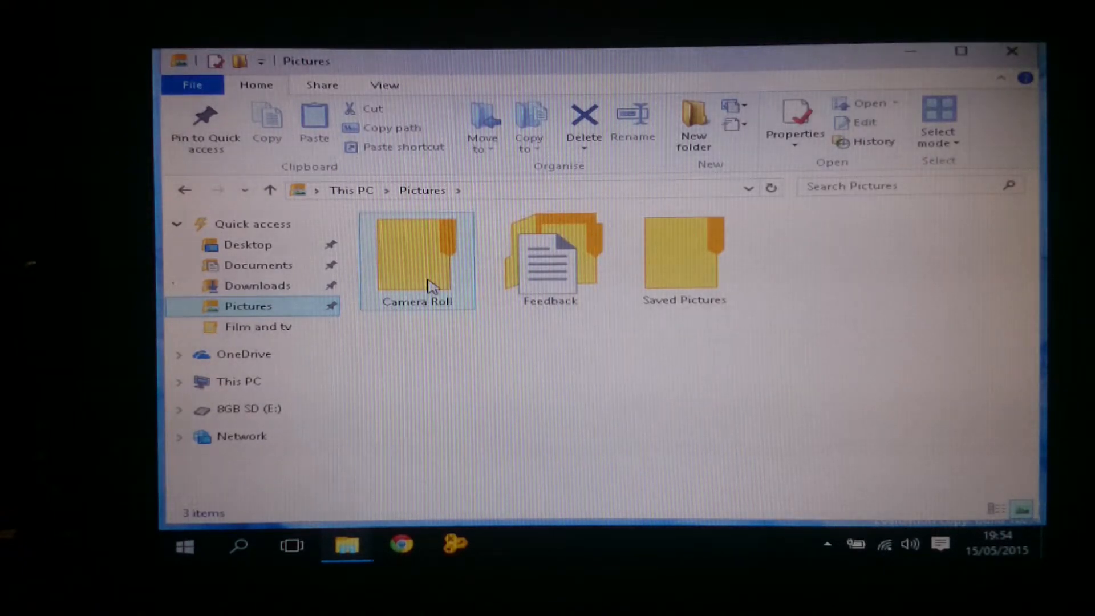
mouse_move(461, 280)
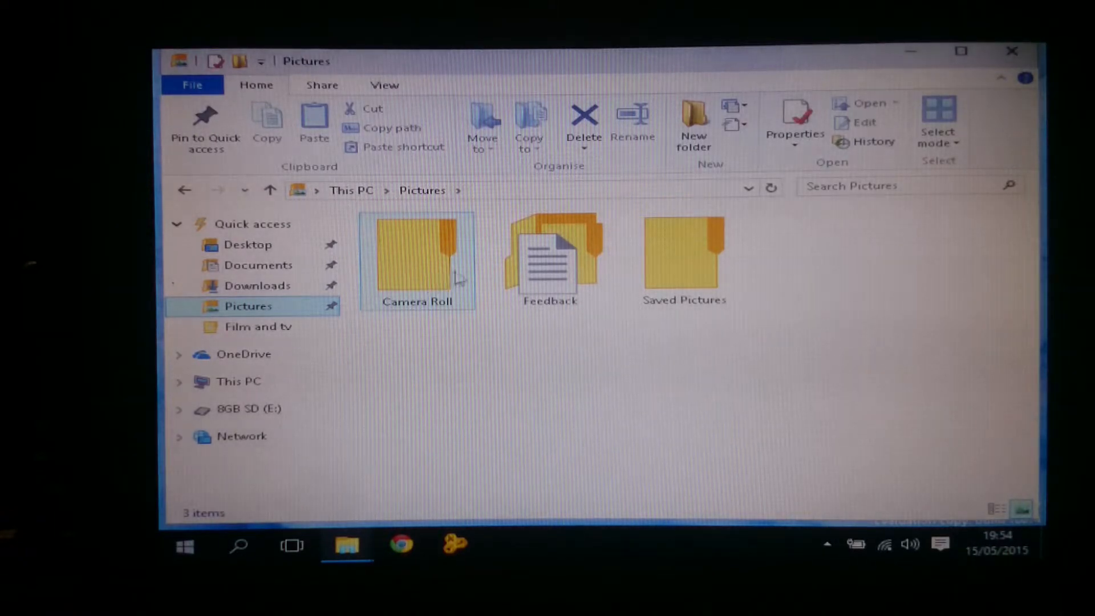
mouse_move(277, 327)
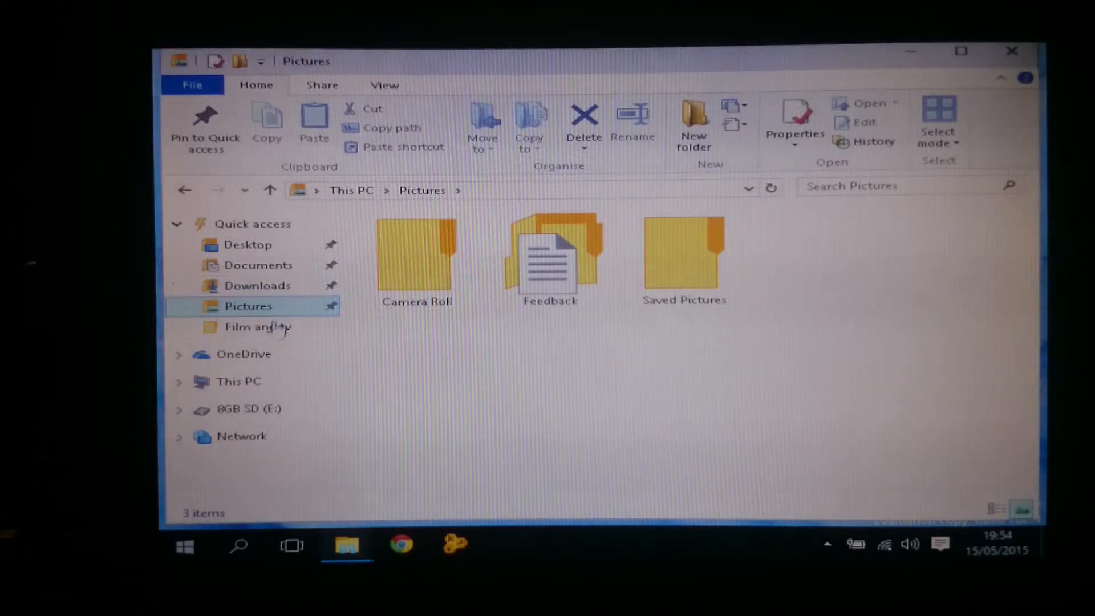
mouse_move(255, 382)
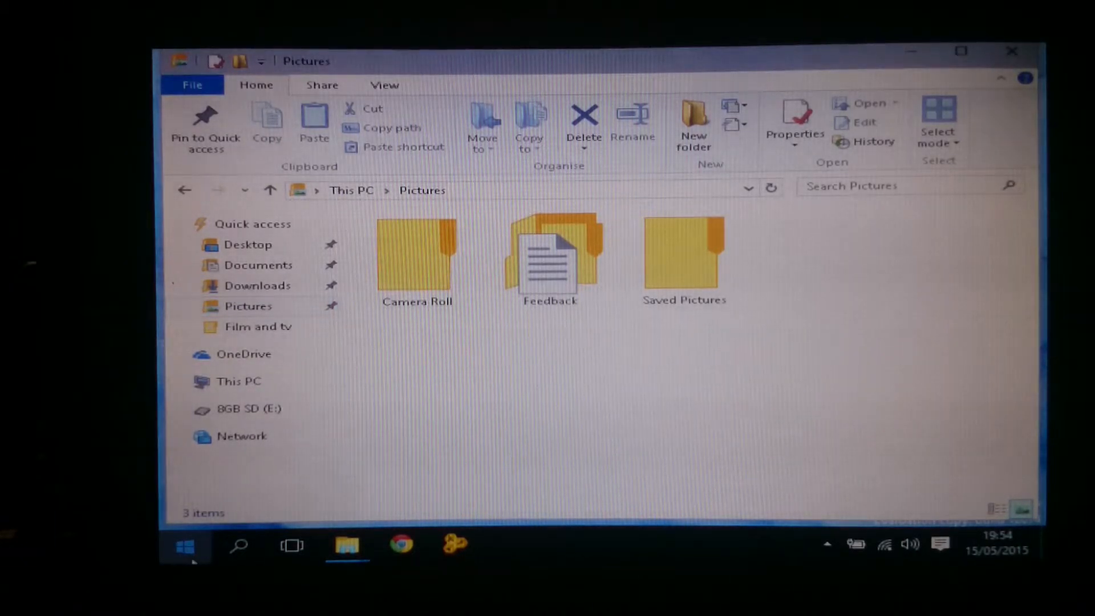
- Launch the Store (Beta) app and bring up Start, scrolled to the Play and explore tiles
click(184, 544)
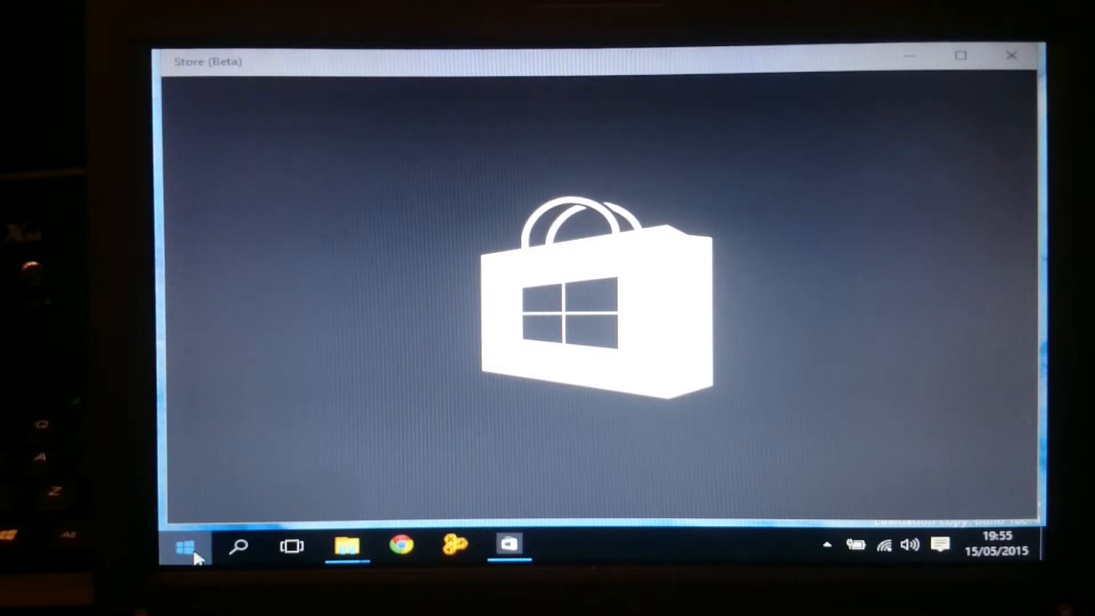
click(184, 545)
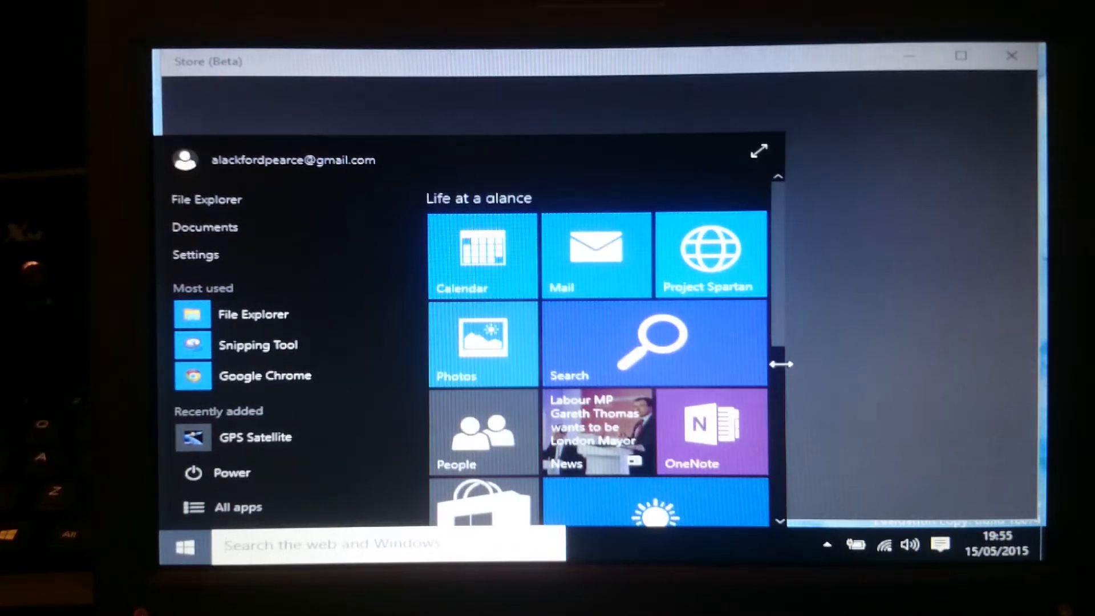
scroll(down, 3)
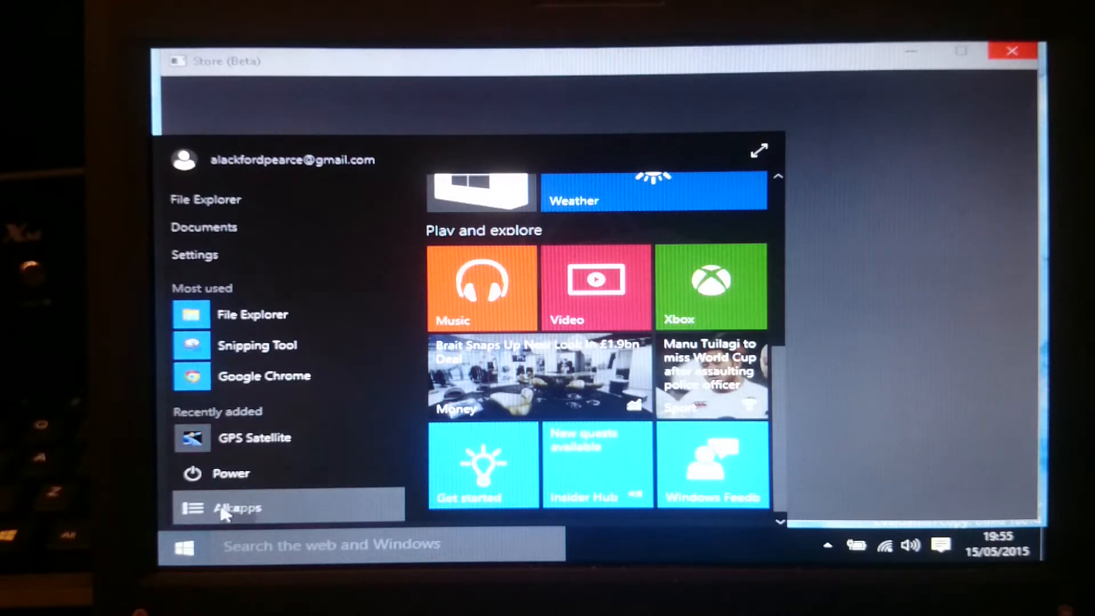
- Show All apps, then close the Store and Documents windows to leave the desktop empty
click(238, 508)
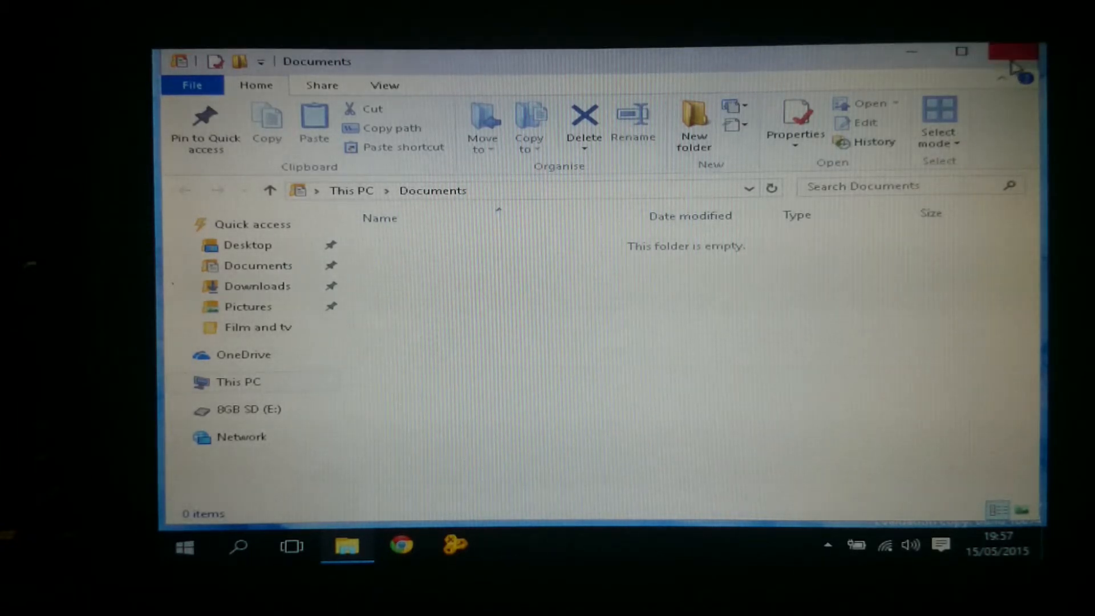
click(1009, 51)
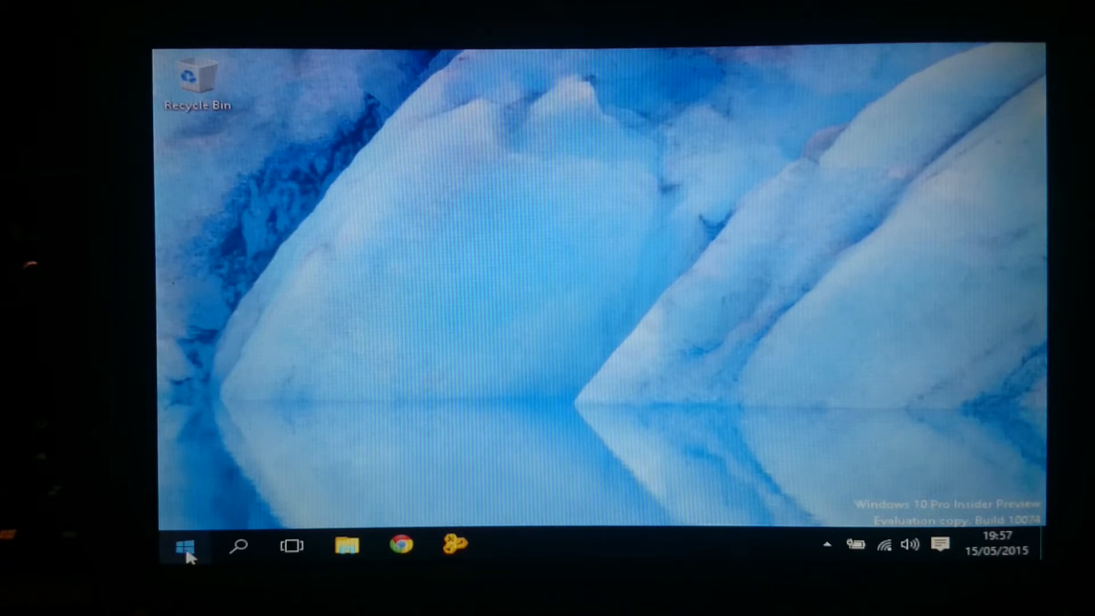
click(184, 544)
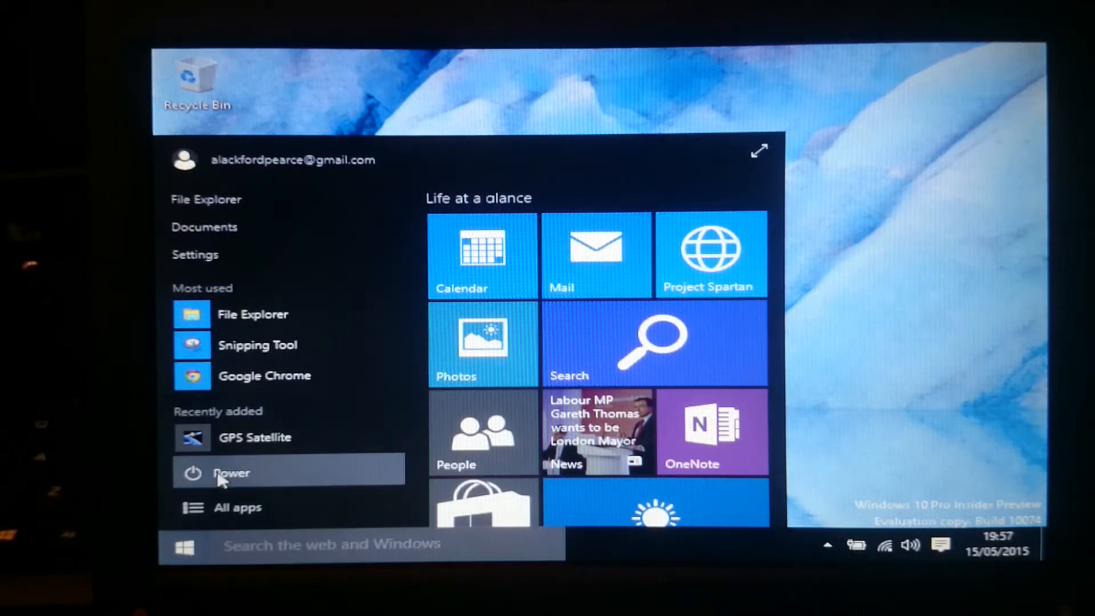
click(229, 473)
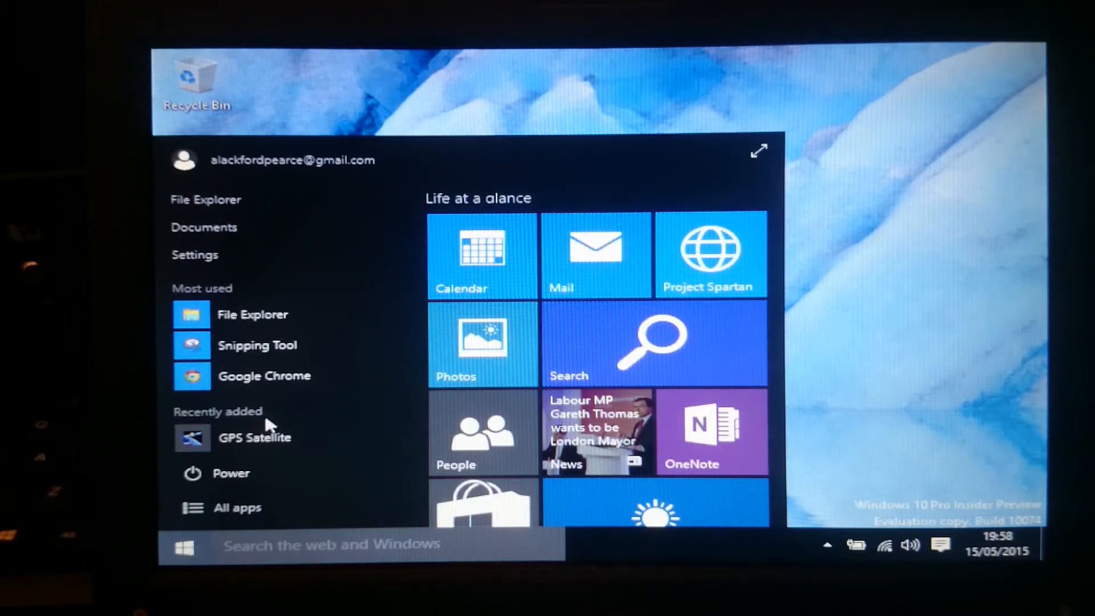
click(183, 547)
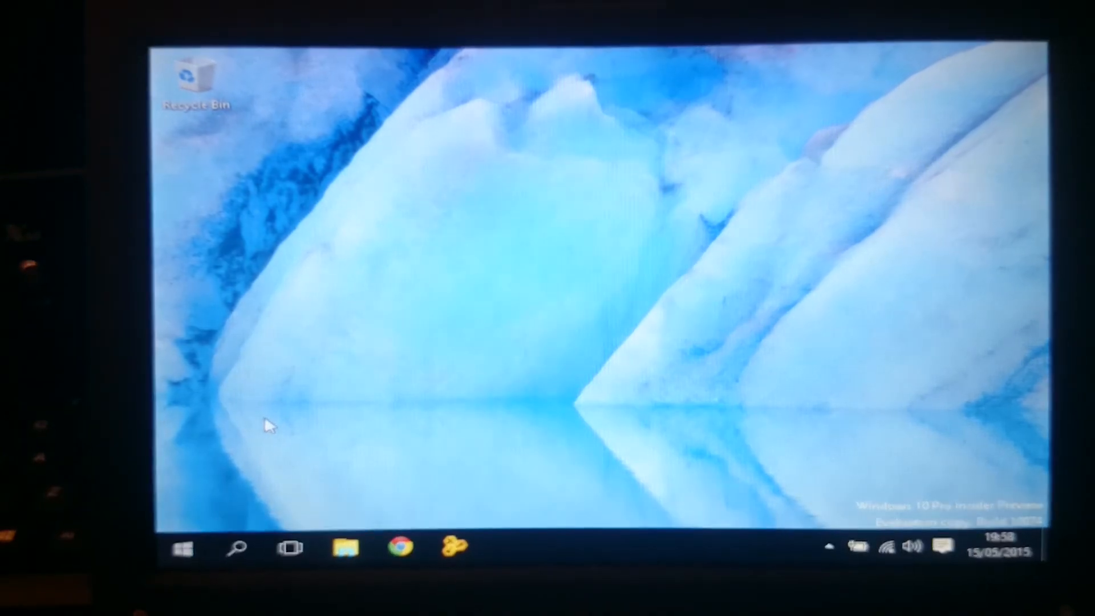